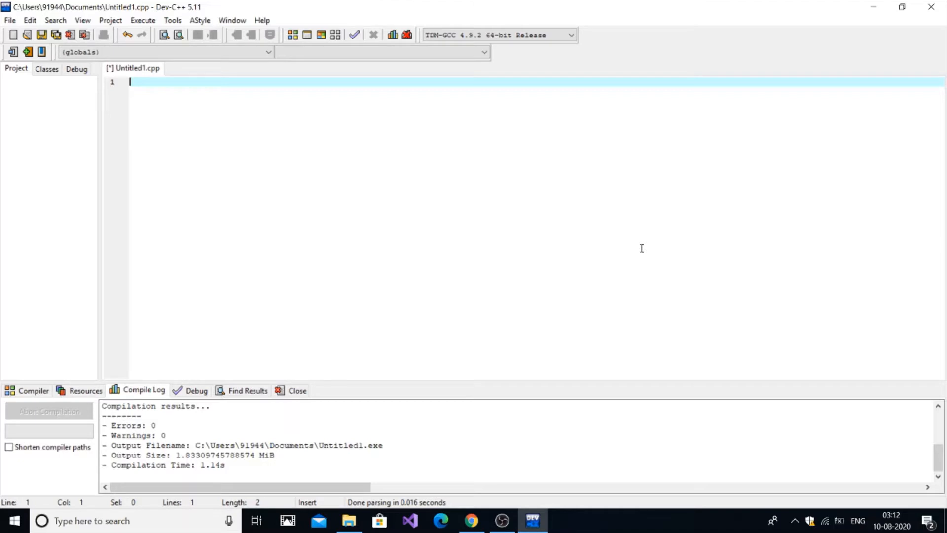
Step: Write #include<iostream>, using namespace std; and the int main() header
type("#i")
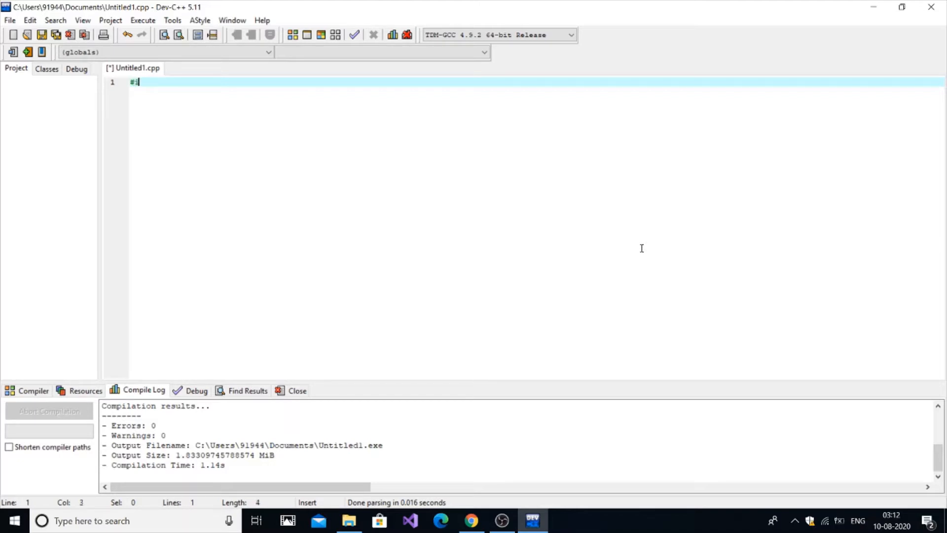
type("include<>")
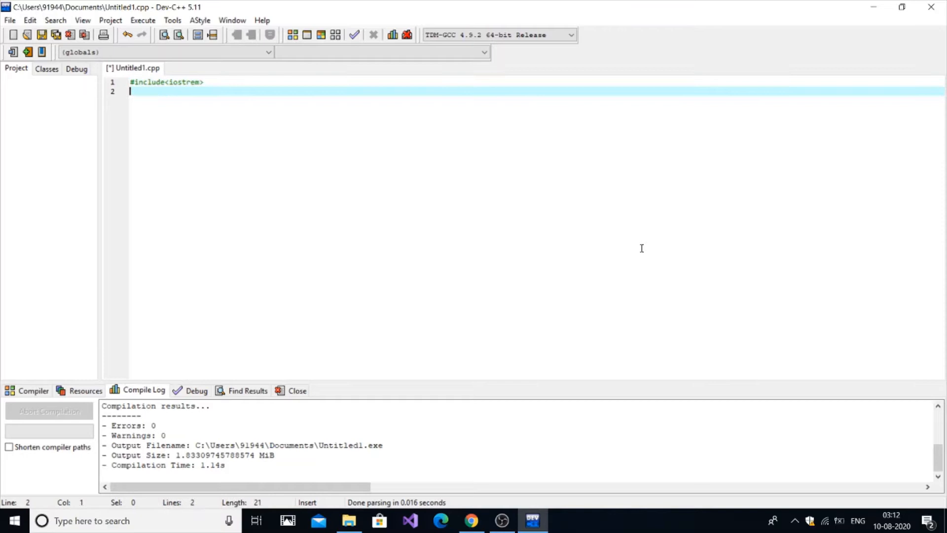
type("using nam")
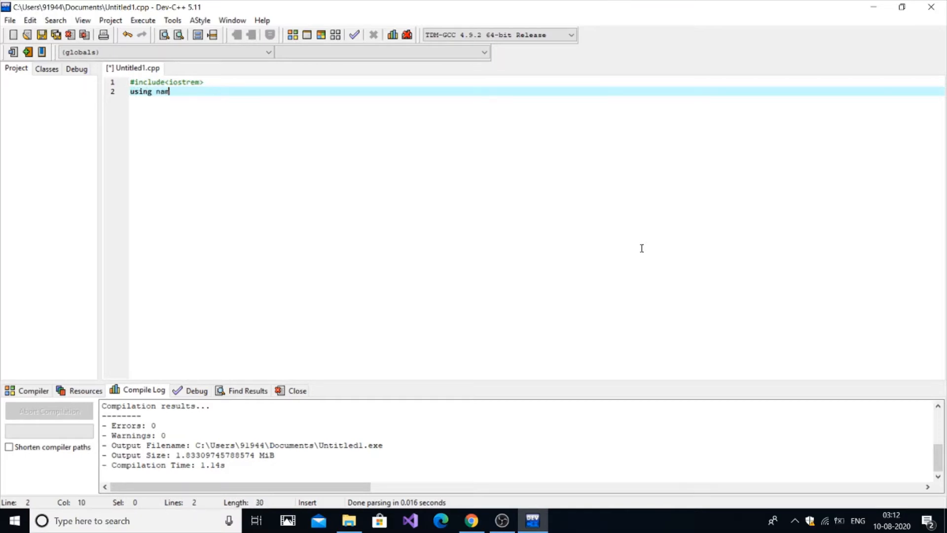
type("espace std")
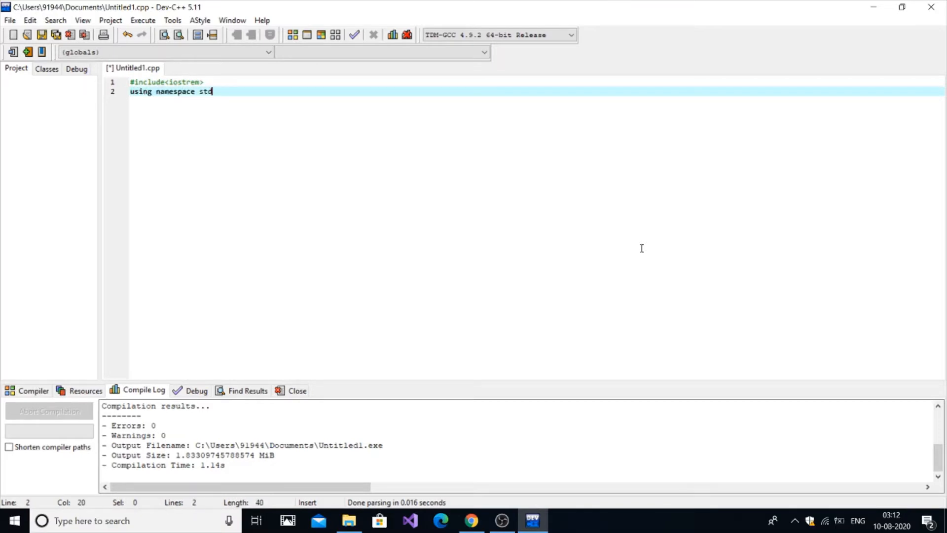
type(";")
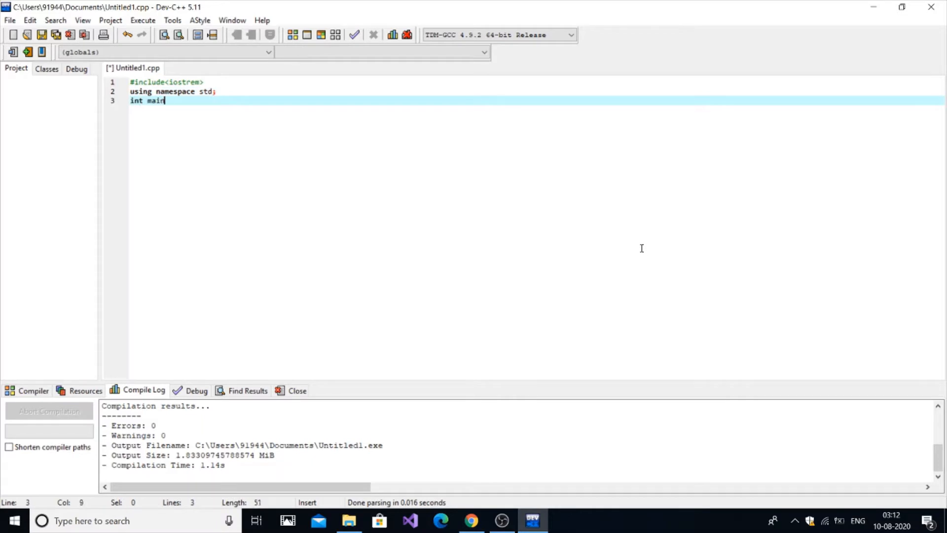
type("()")
type("int a[3")
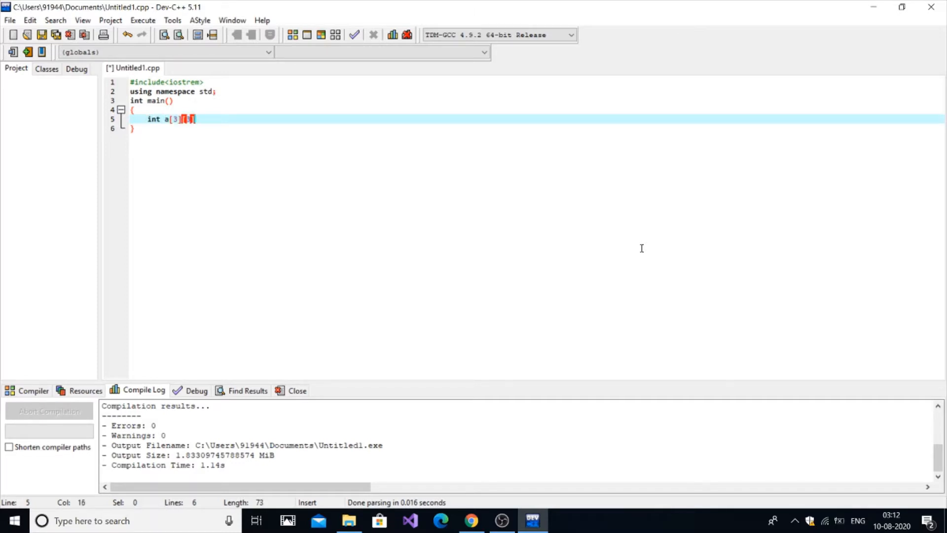
Step: Declare the integer matrices int a[3][3],b[3][3],c[3][3];
type("[3],b[3][")
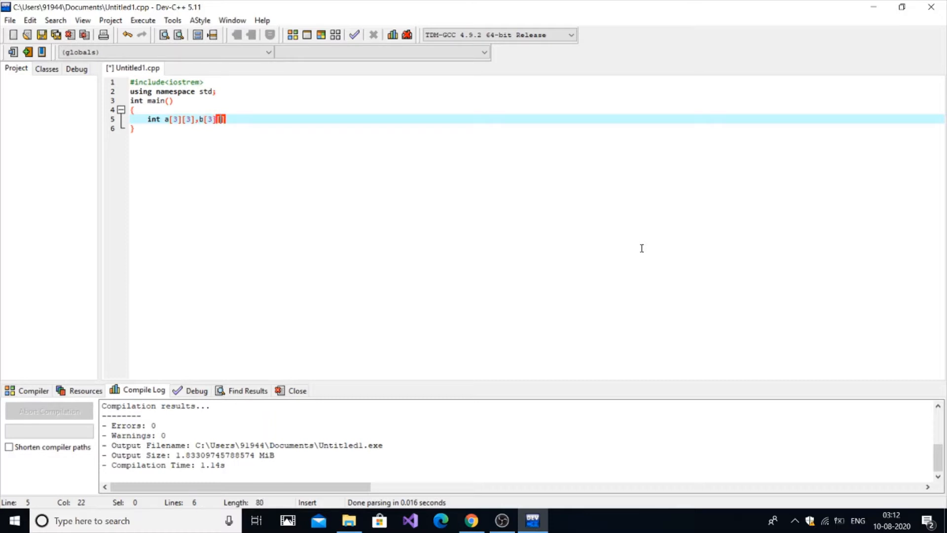
type("[3],c")
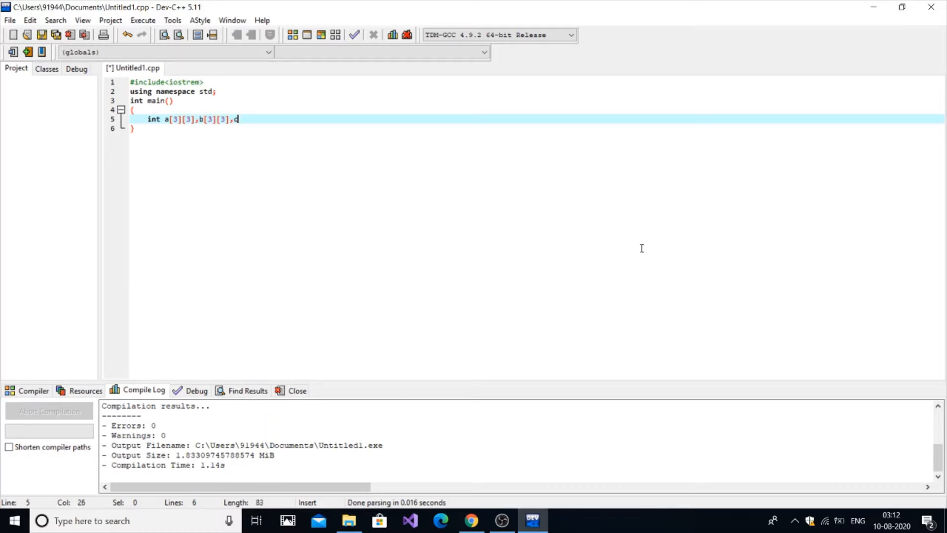
type("[3][3];")
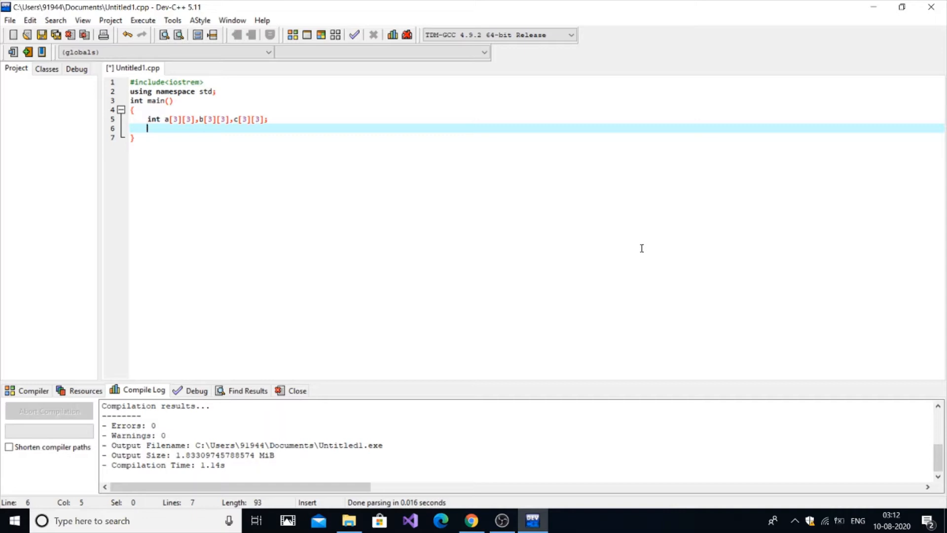
Step: Write nested for loops over i and j, each running from 0 to 3
type("fd")
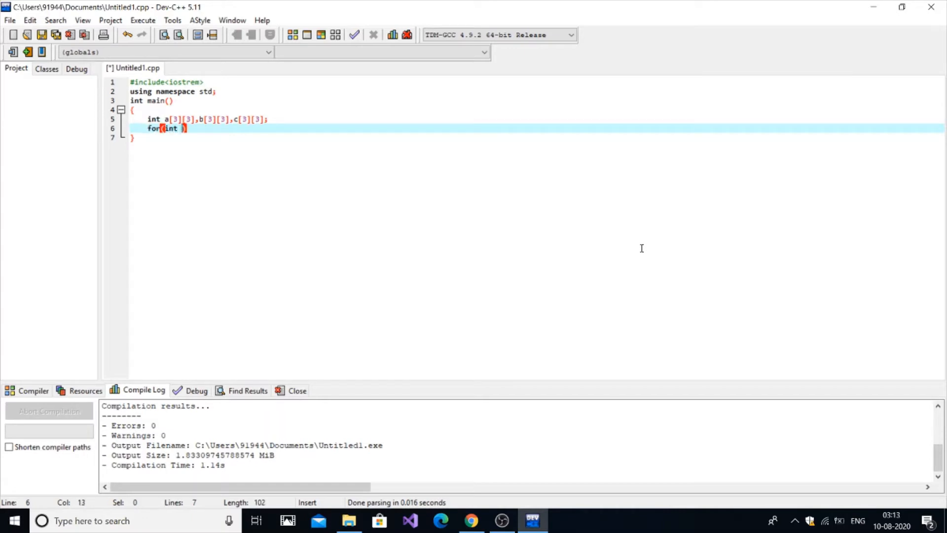
type("i=0;")
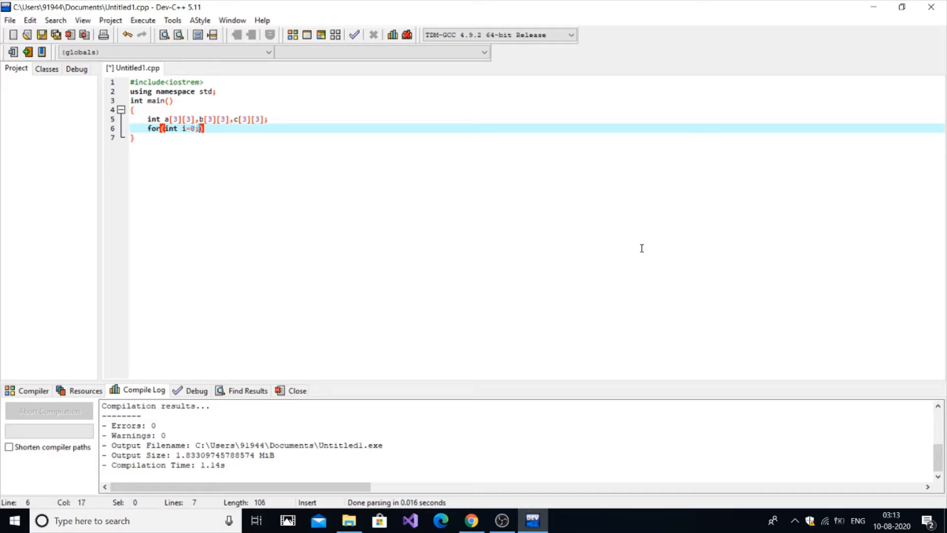
type("i<3")
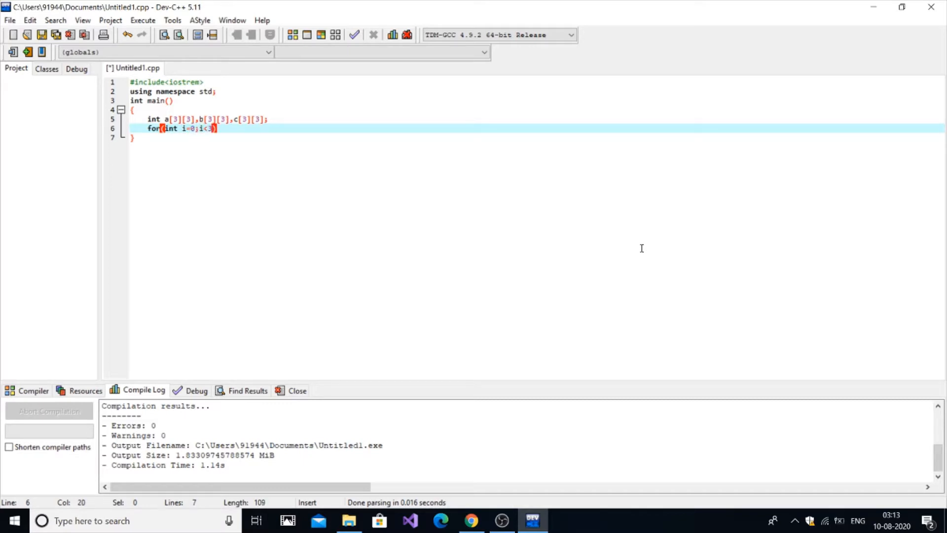
type(";i++")
type("{")
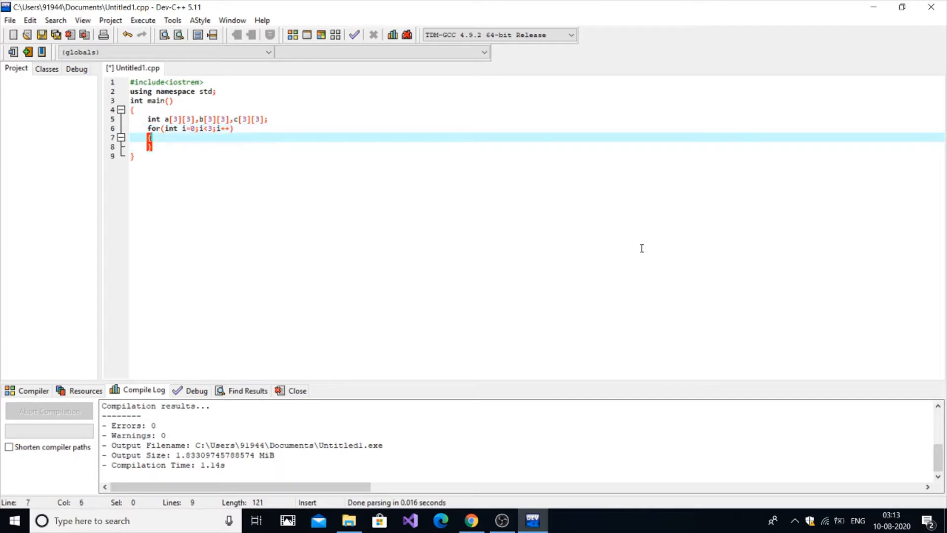
type("for(j)")
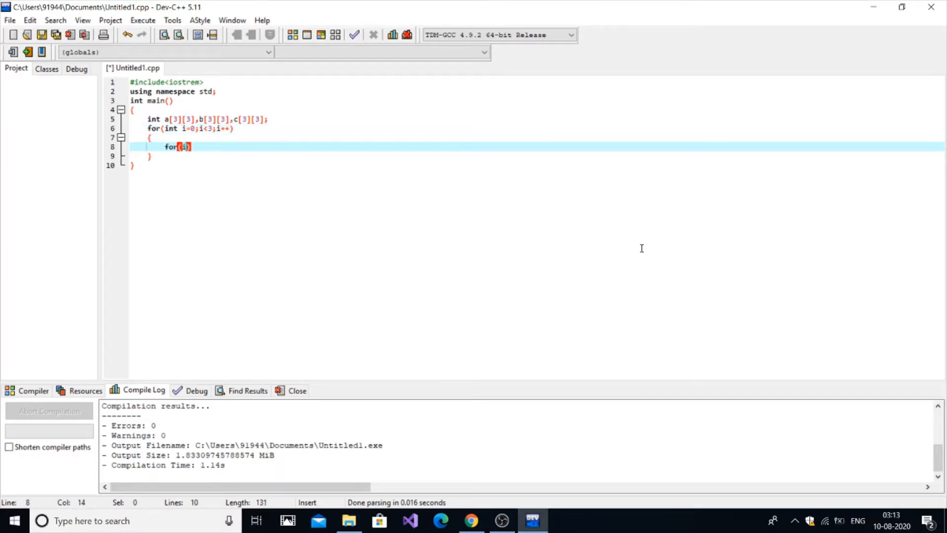
type("int j=0;")
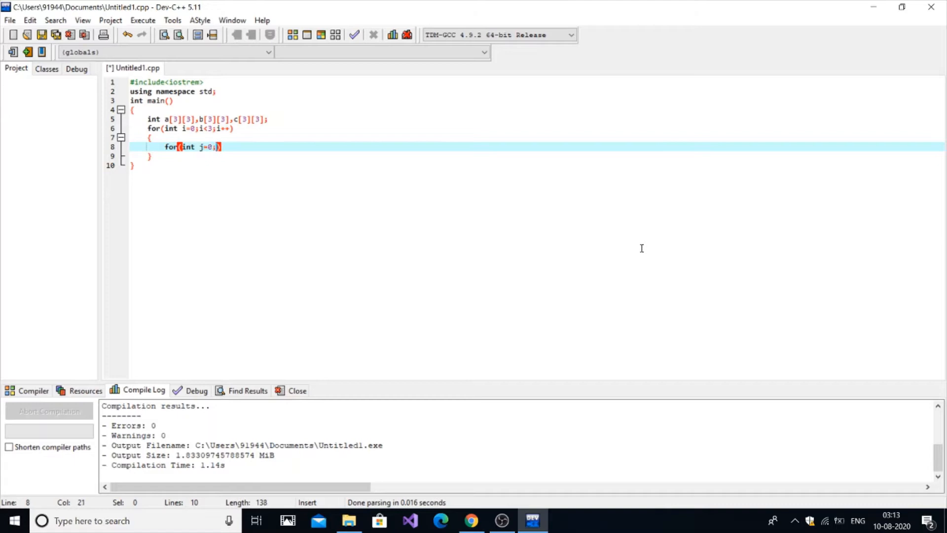
type("j<")
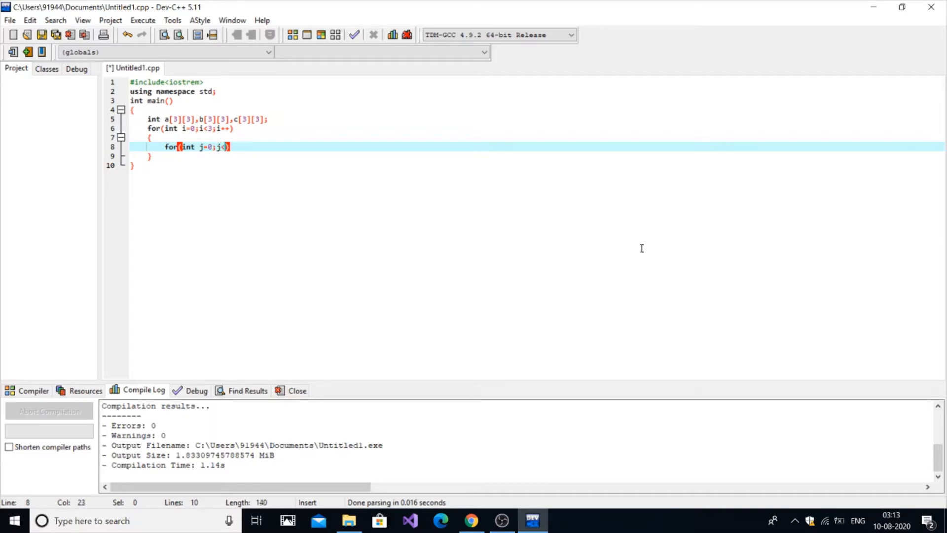
type("3;j++)")
type("{")
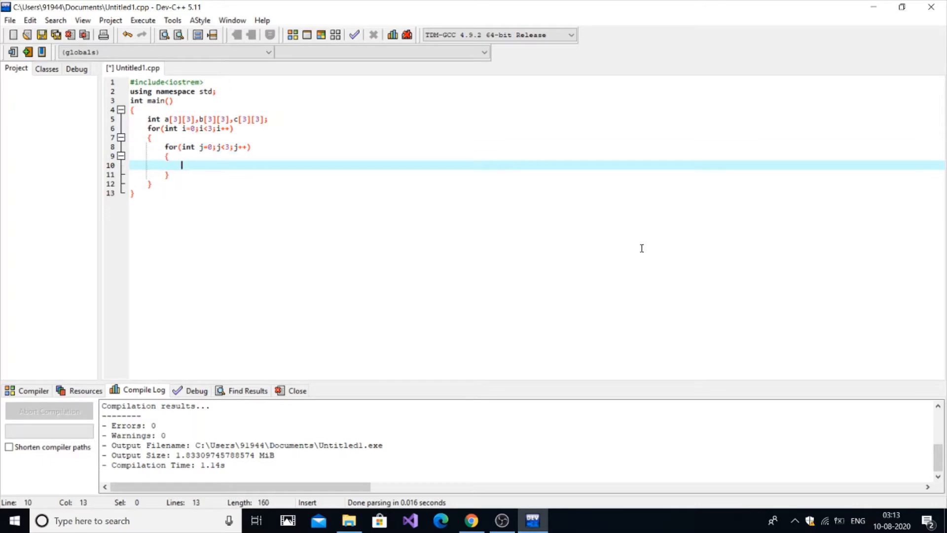
mouse_move(546, 212)
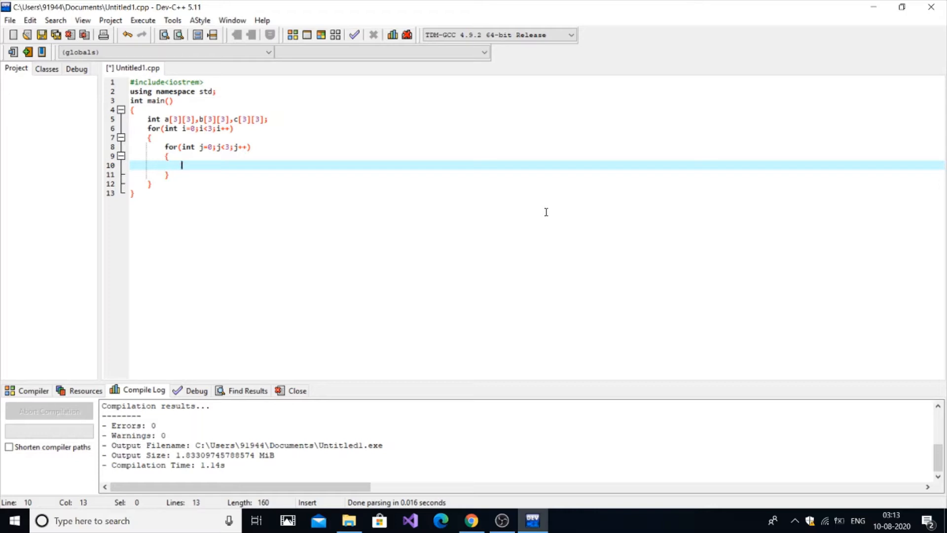
Step: Print the 'enter the ij th element of matrix A' prompt and read it with cin>>a[i][j]
type("cout<<\"")
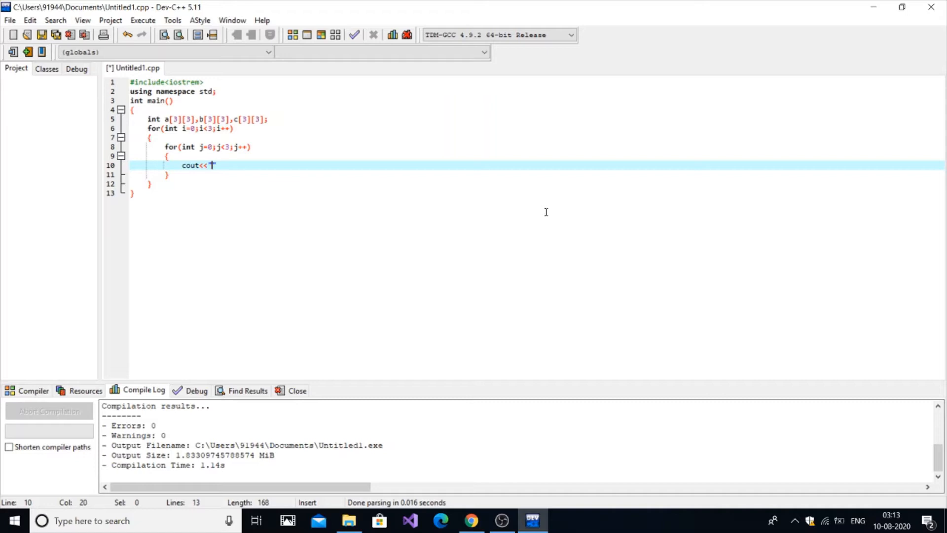
type("enter the")
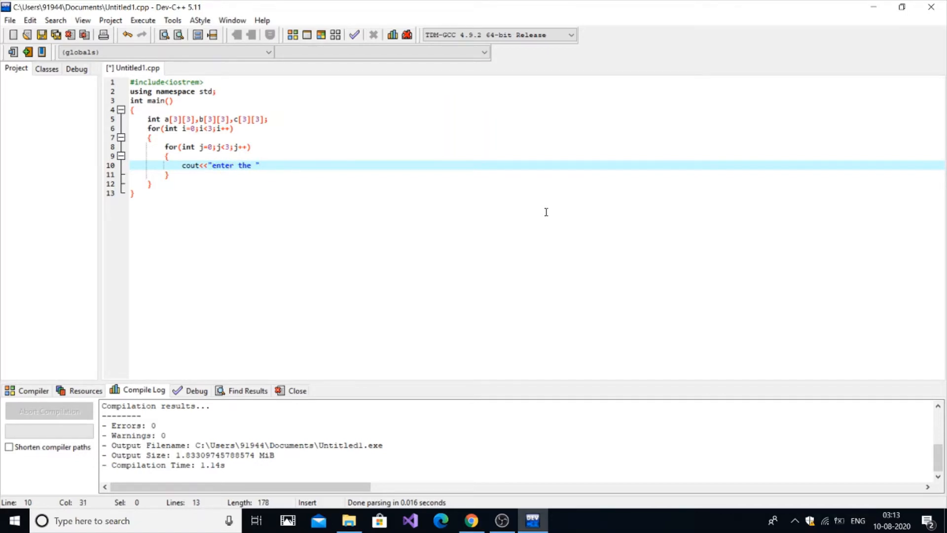
type("<<i<<j<<\"")
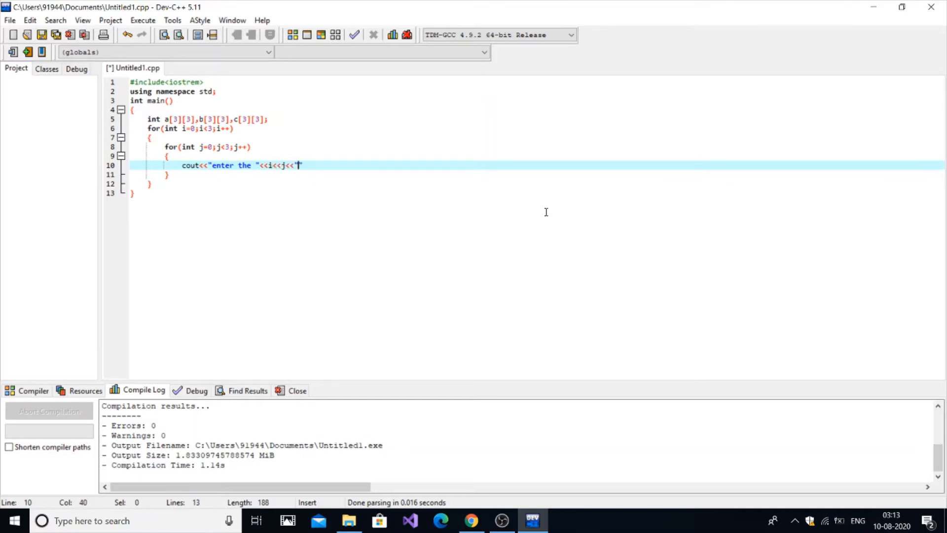
type("th elent of mateix")
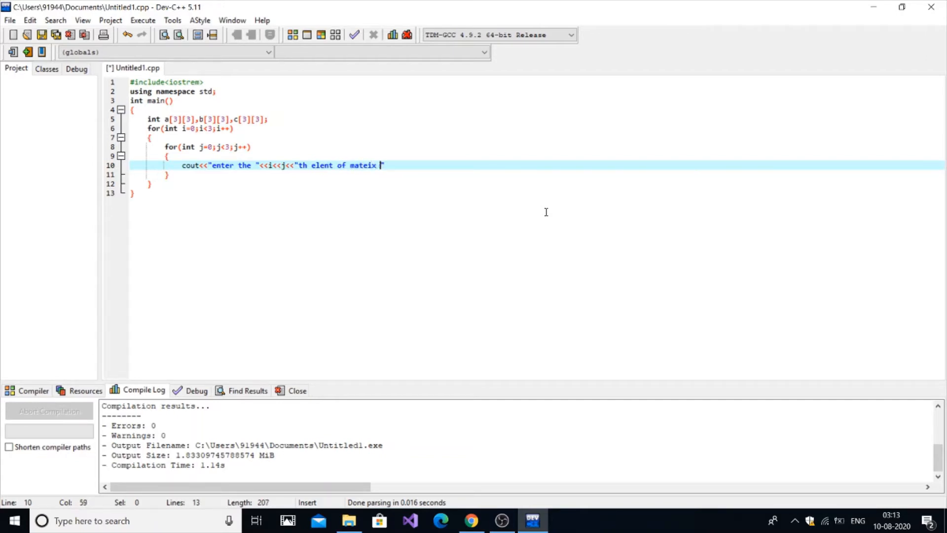
key("BackSpace")
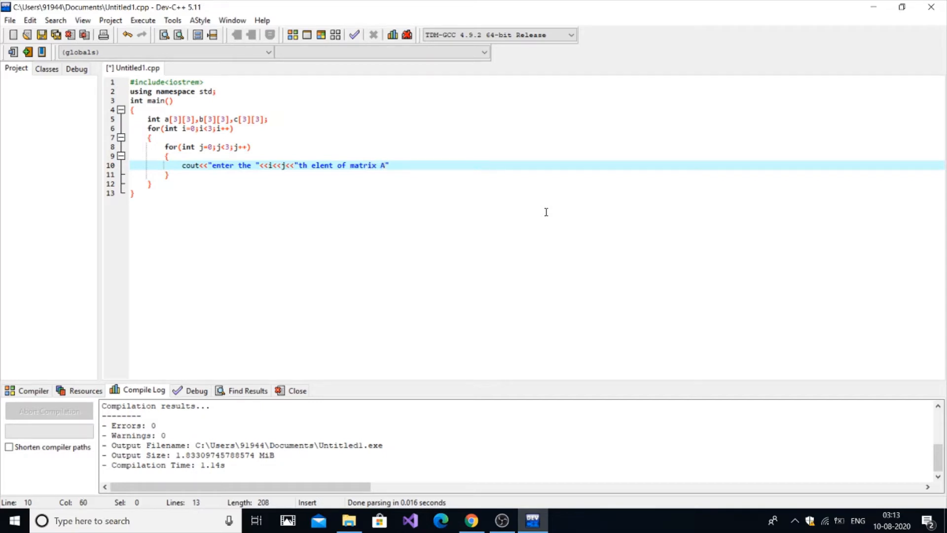
type("<<c")
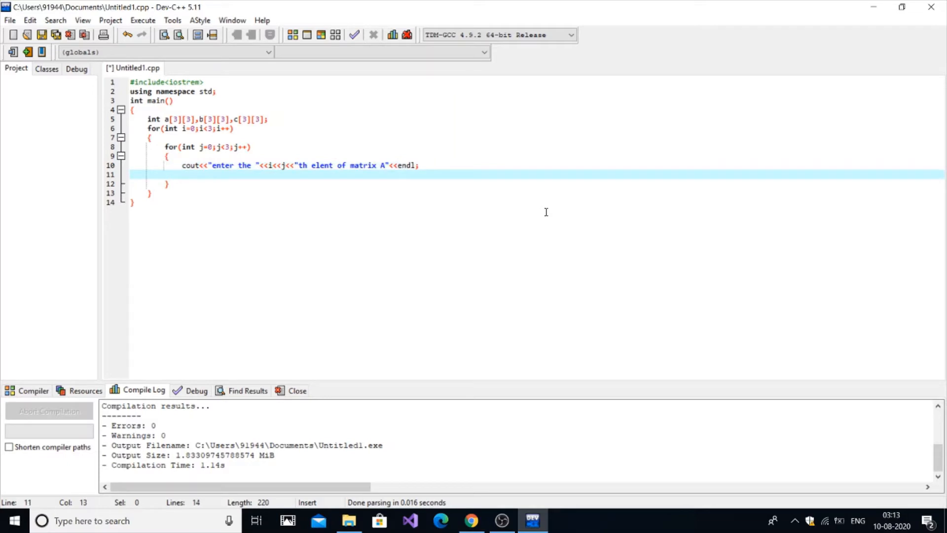
type("cin>>a")
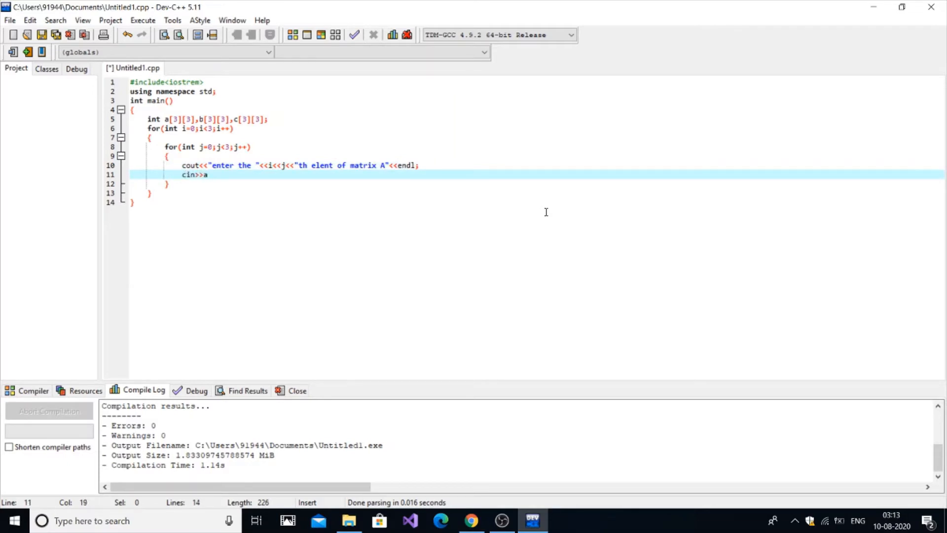
type("[i][j]")
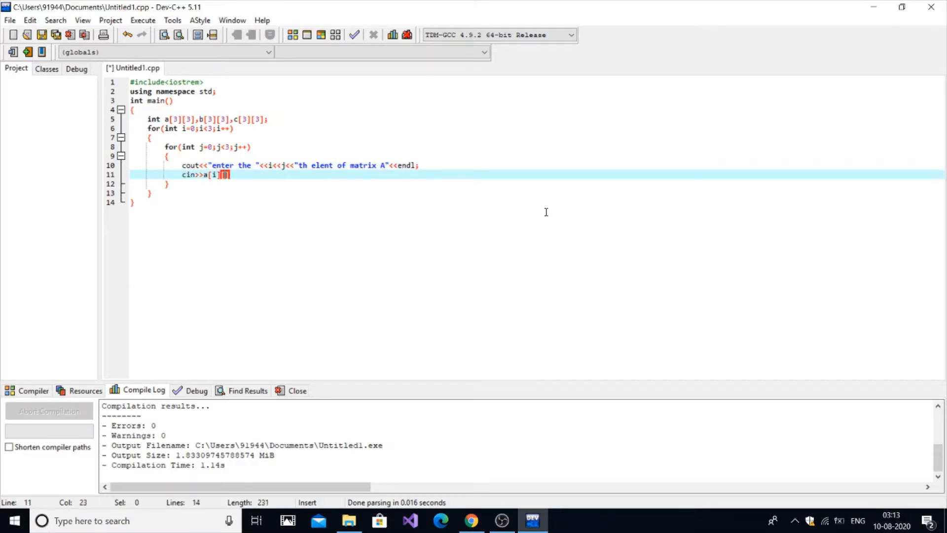
Step: Complete cin>>a[i][j]; and correct the prompt's 'elent' to 'element'
type("[j];")
left_click(300, 165)
type("me")
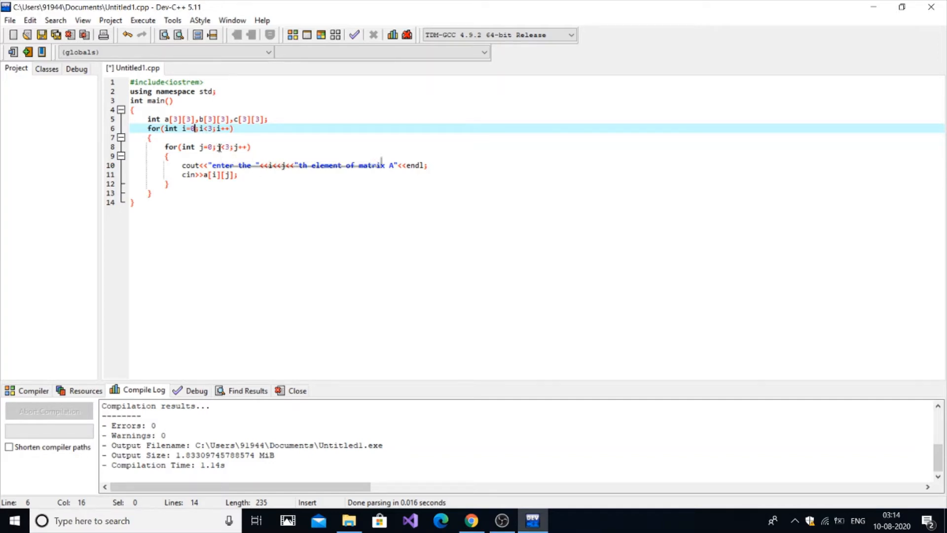
left_click(150, 192)
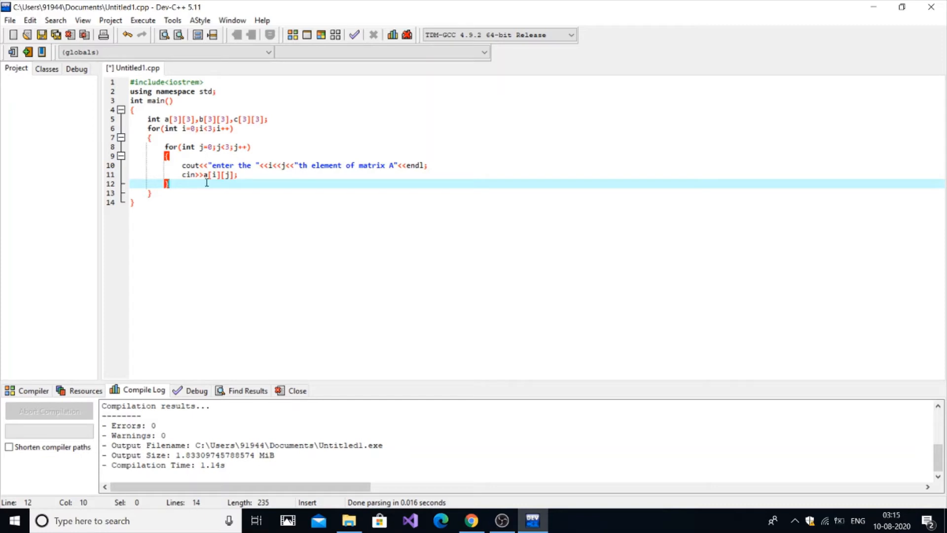
mouse_move(205, 187)
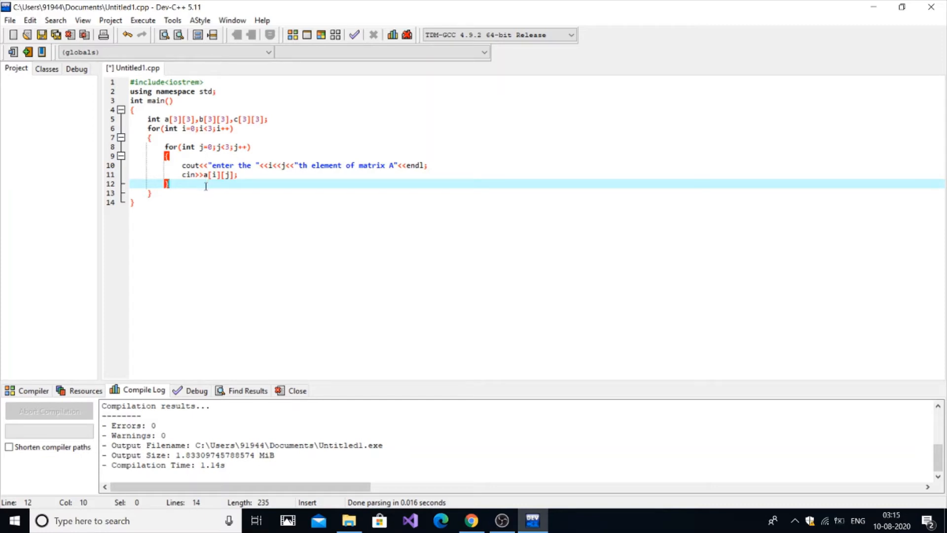
mouse_move(202, 189)
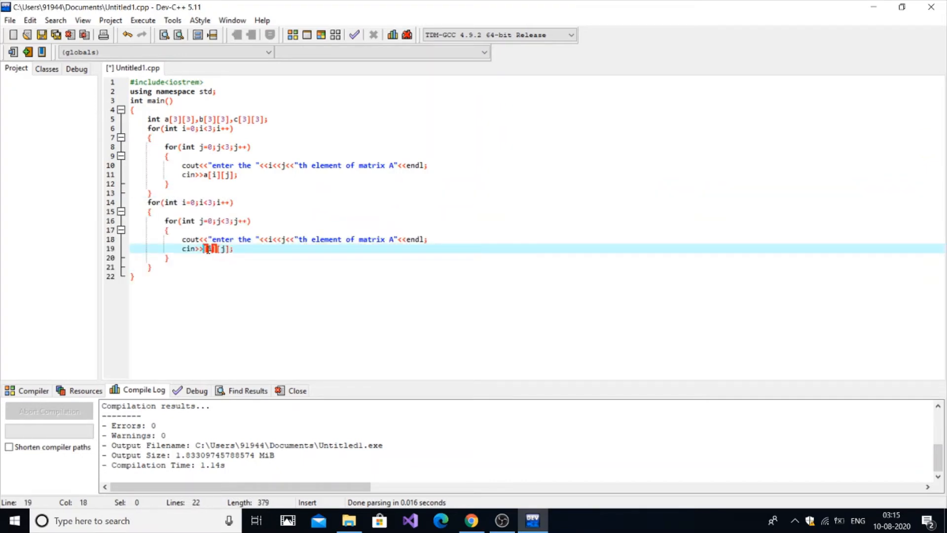
Step: Change the pasted block to read matrix B into b[i][j]
type("b")
left_click(279, 240)
type("B")
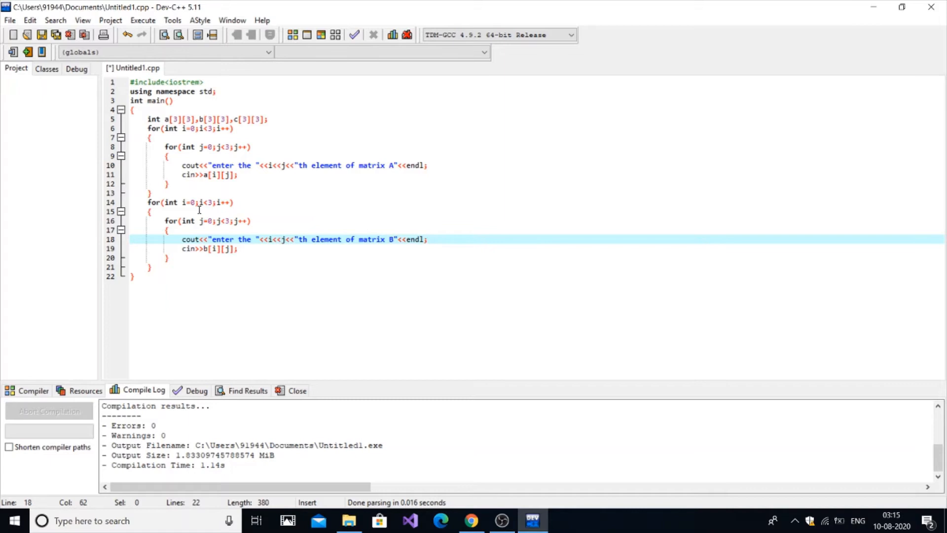
left_click(10, 20)
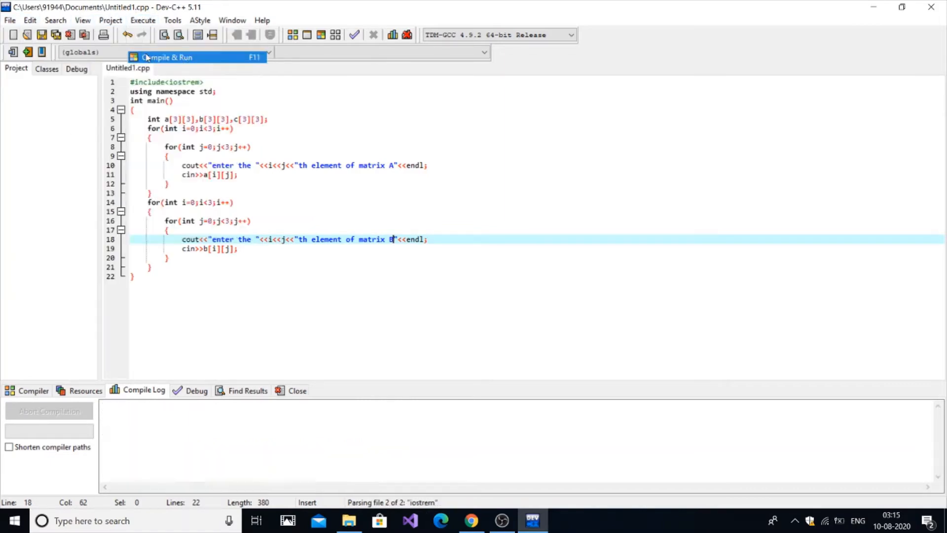
Step: Compile and run, entering 1 for every element of matrices A and B
left_click(169, 58)
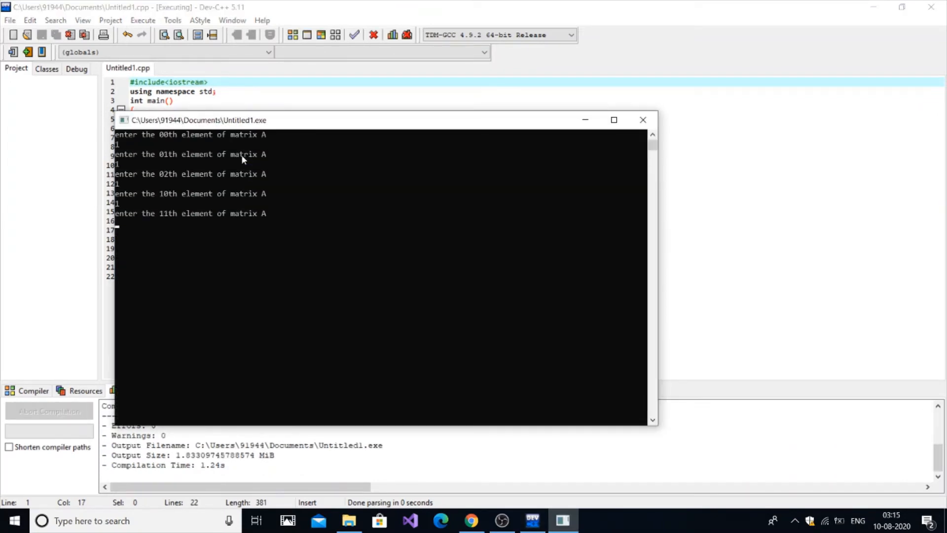
type("1")
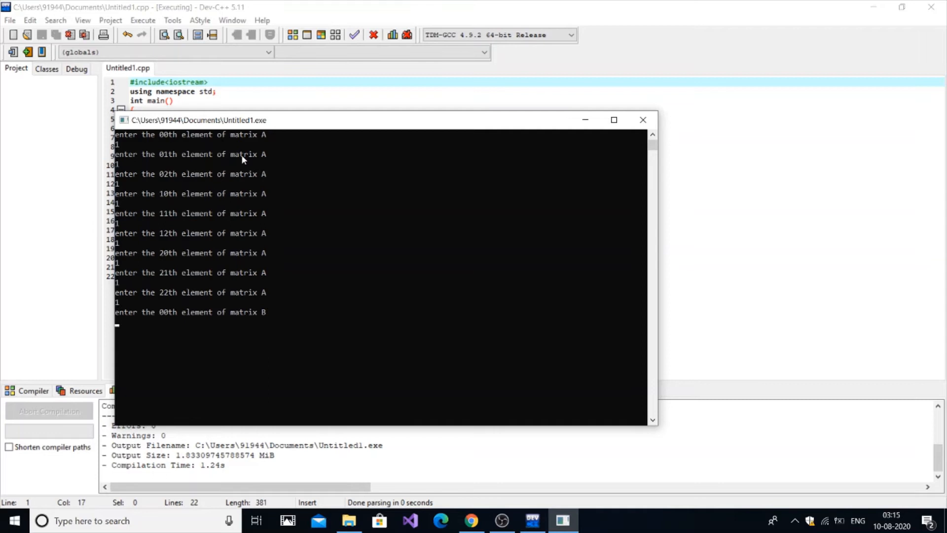
type("1")
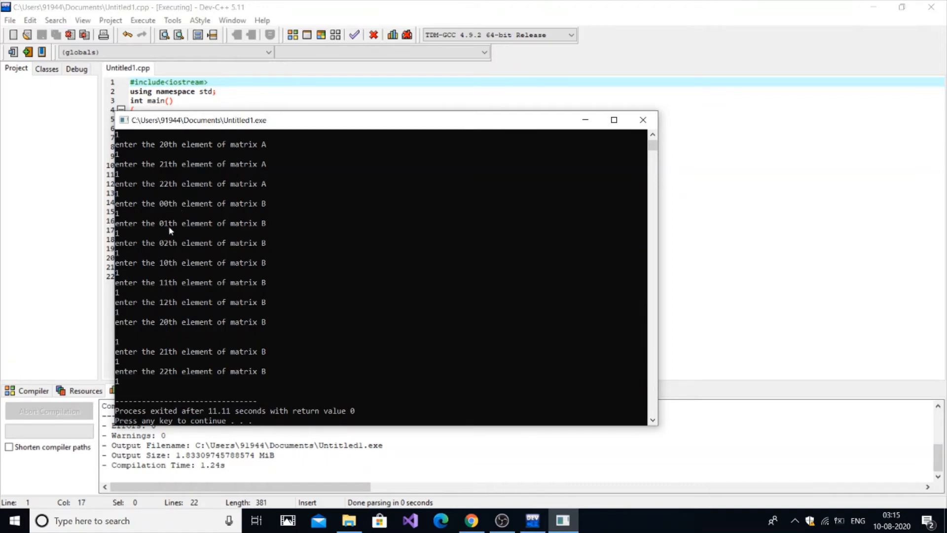
mouse_move(656, 126)
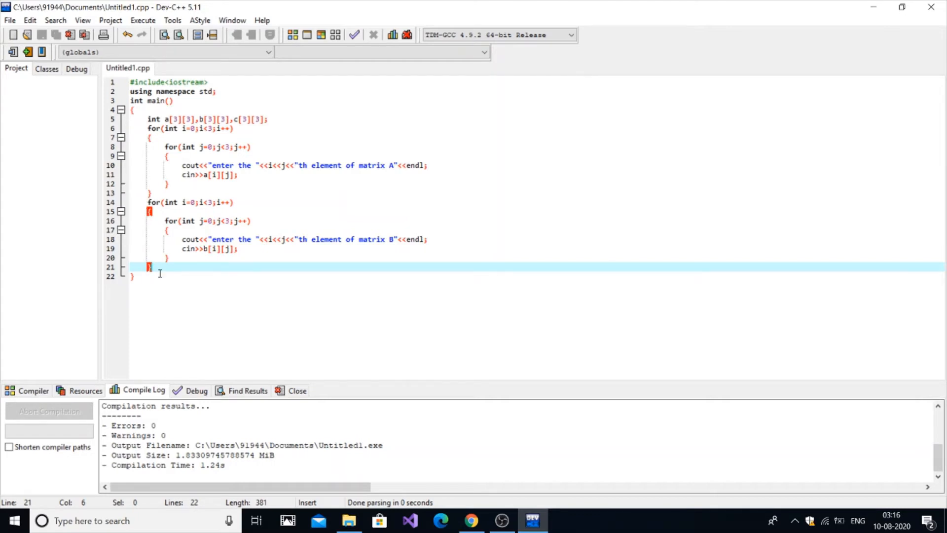
Step: Print the heading cout<<"RESULTANT MATRIX IS "<<endl; after the input loops
key("Enter")
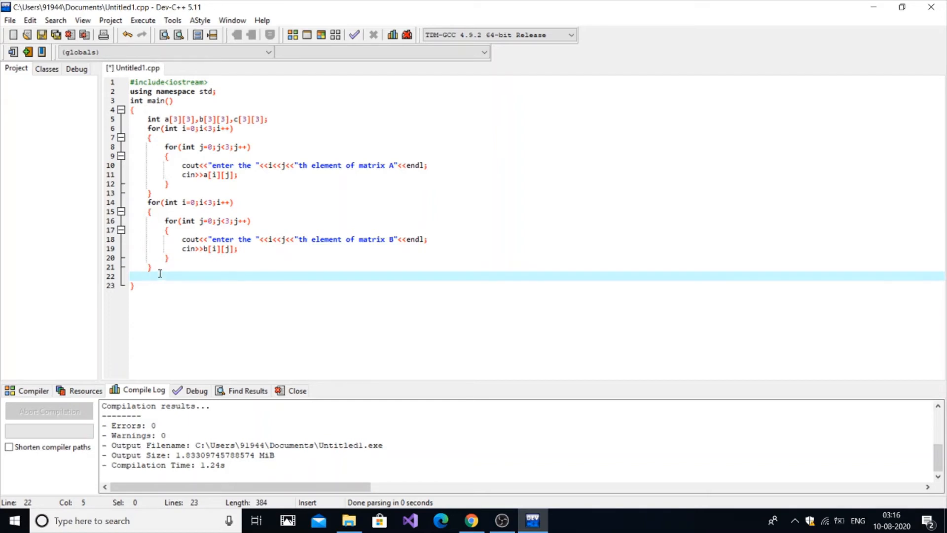
type("cout<<")
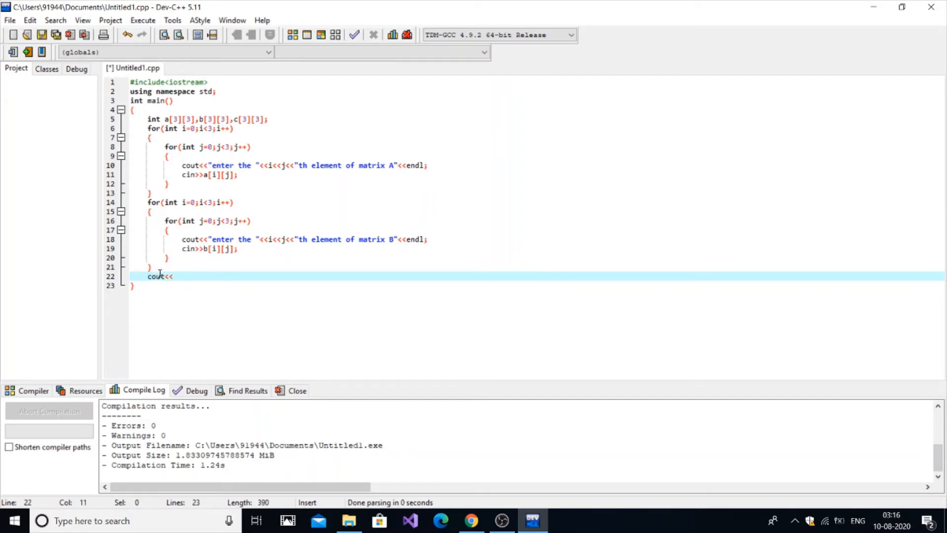
type("\"RES")
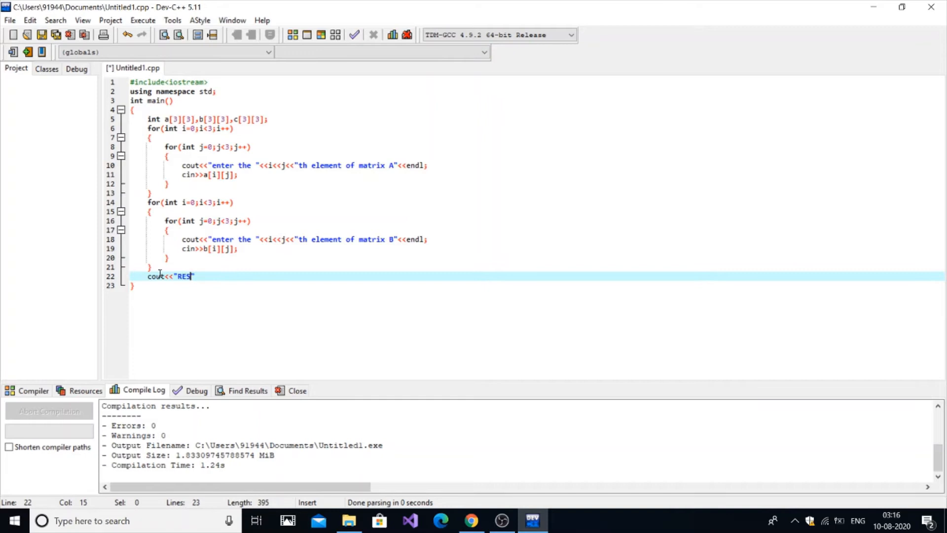
type("ULTANT MAT")
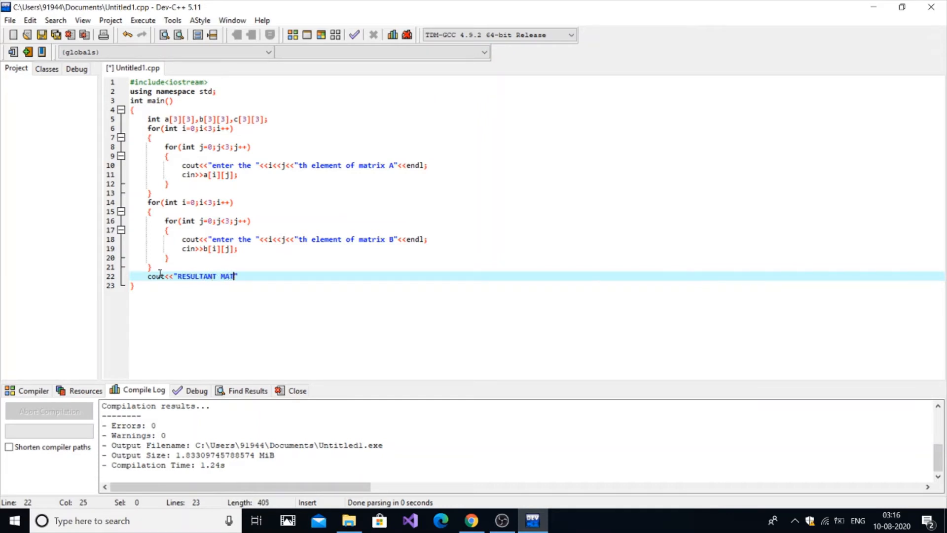
type("RIX IS")
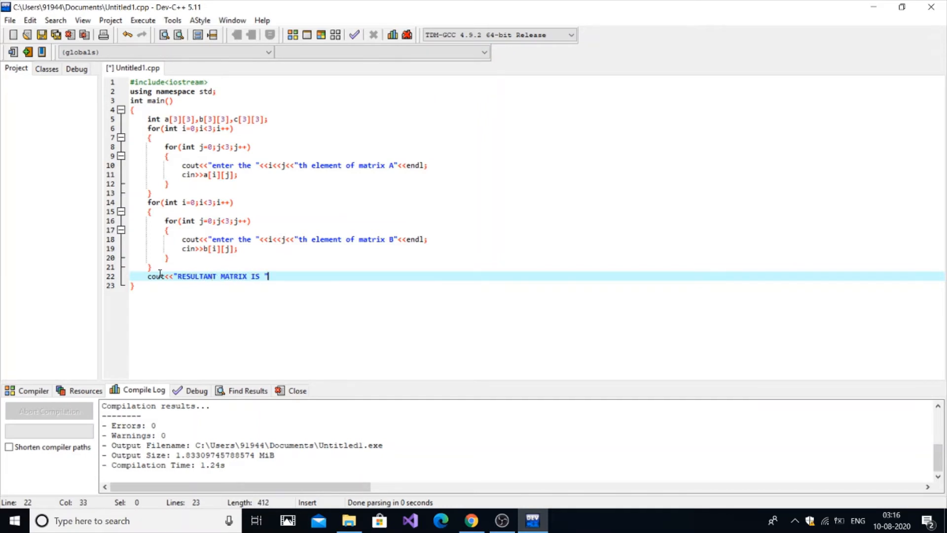
type("<<endl;")
type("for(int i=0;i<3;i++)")
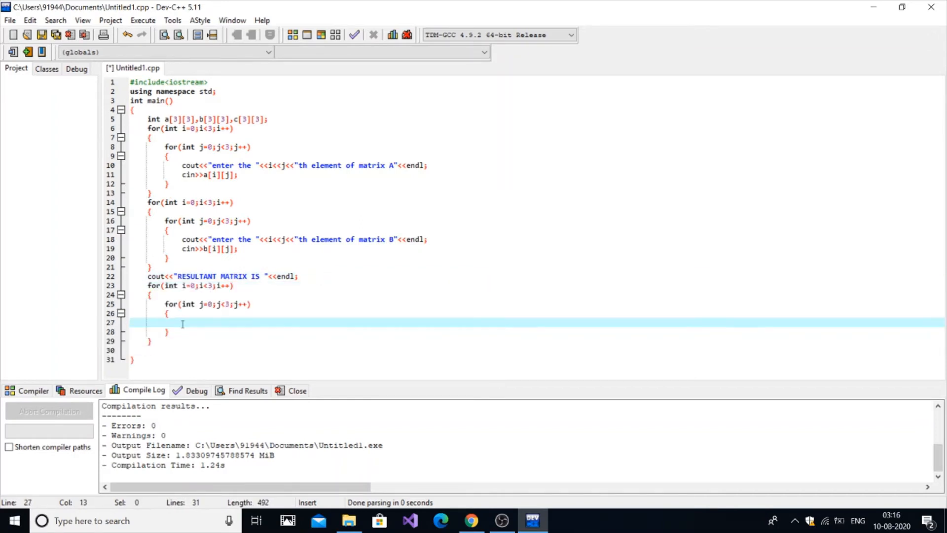
Step: Add an inner k loop from 0 to 3 computing c[i][j]+=a[i][k]*b[k][j];
key("Enter")
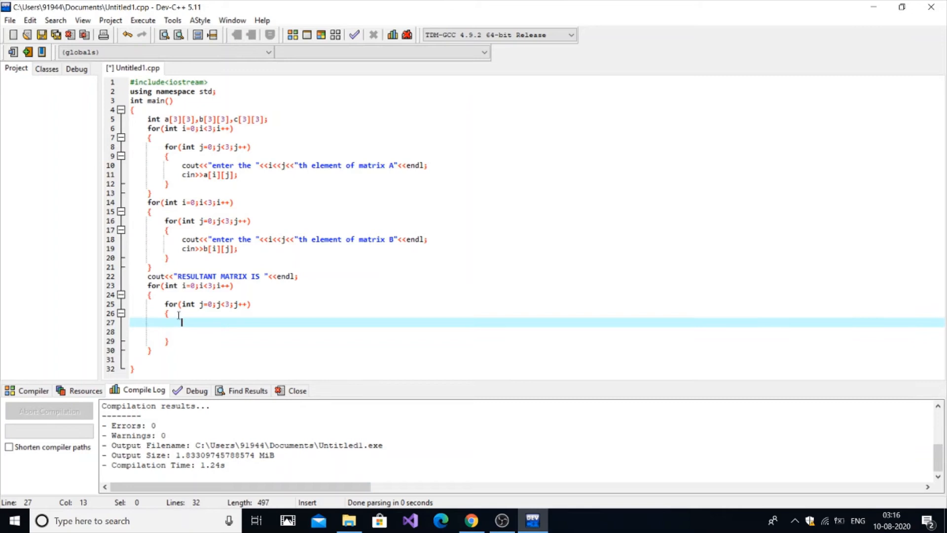
type("for()")
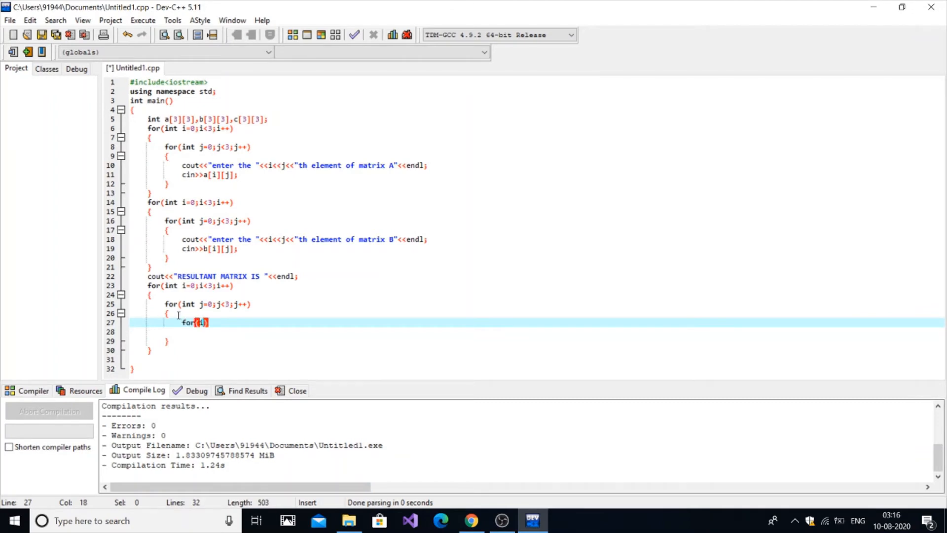
type("nt k=0")
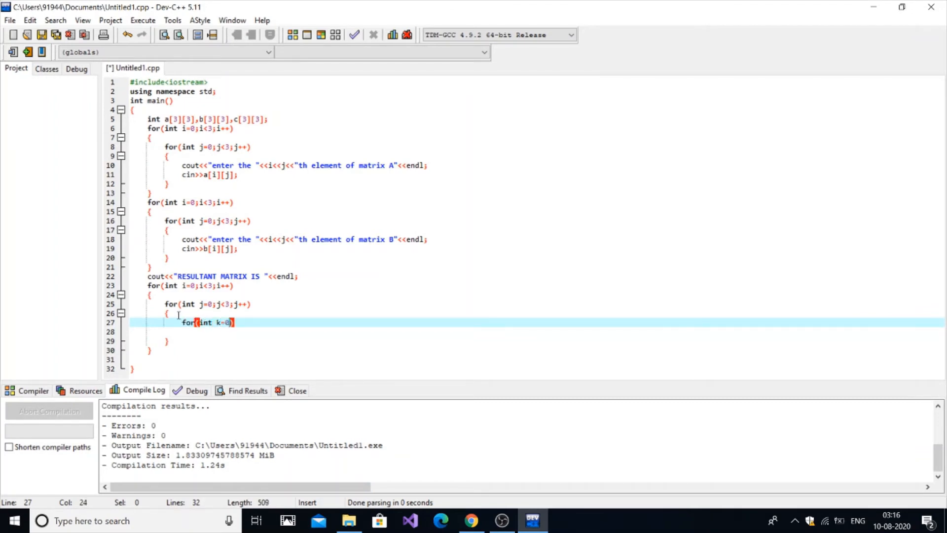
type(";k<3")
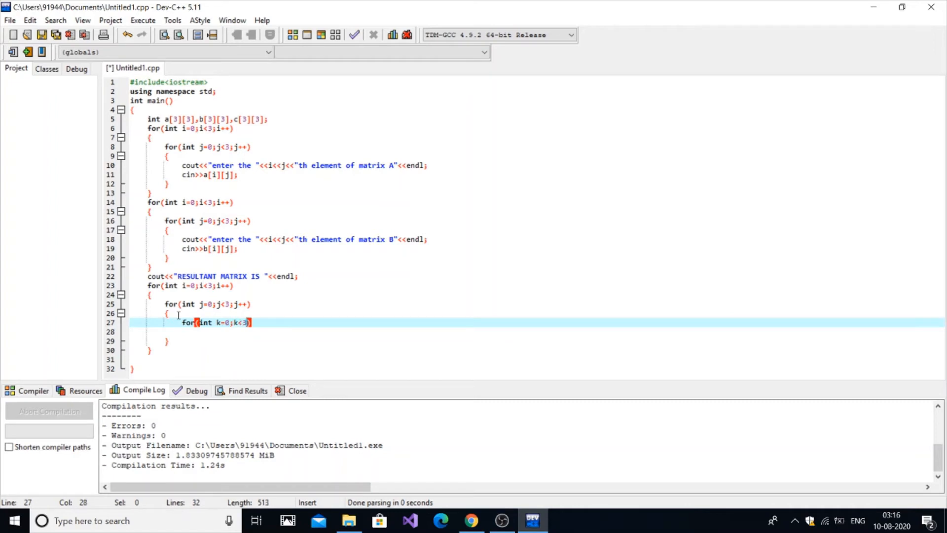
type("++")
type("c")
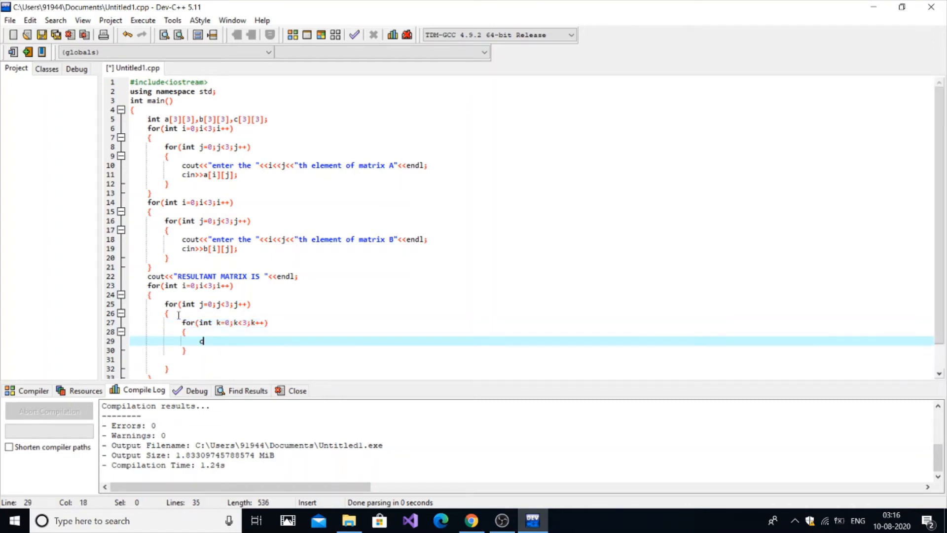
type("[i][j]+=a[i")
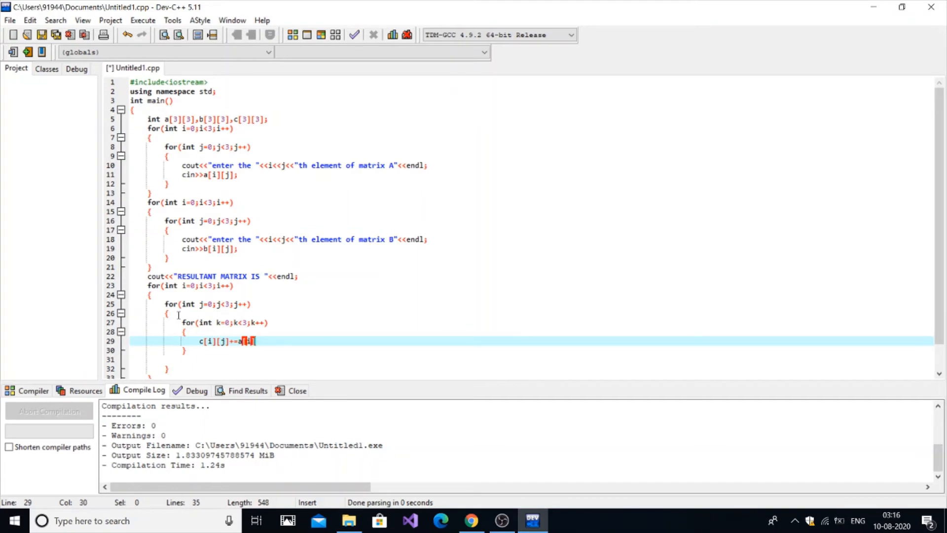
type("[k]*")
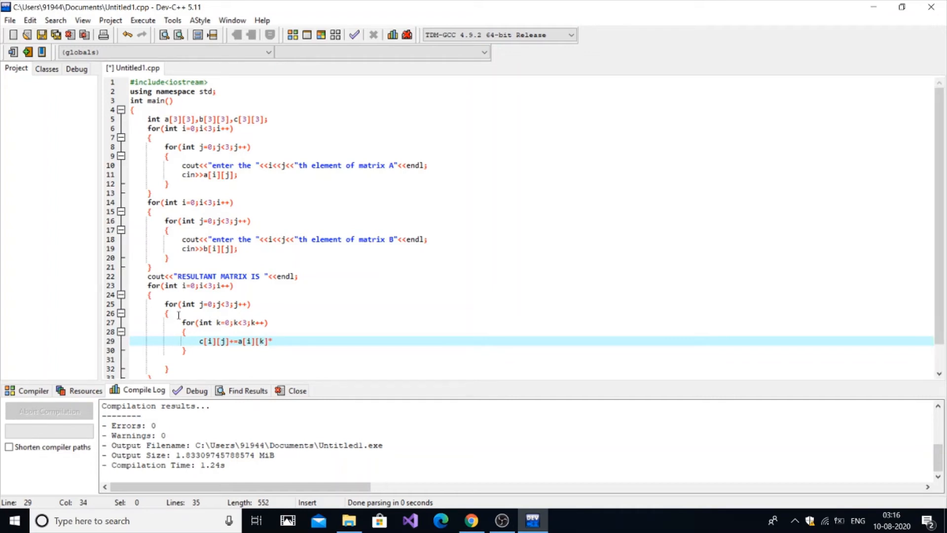
type("b")
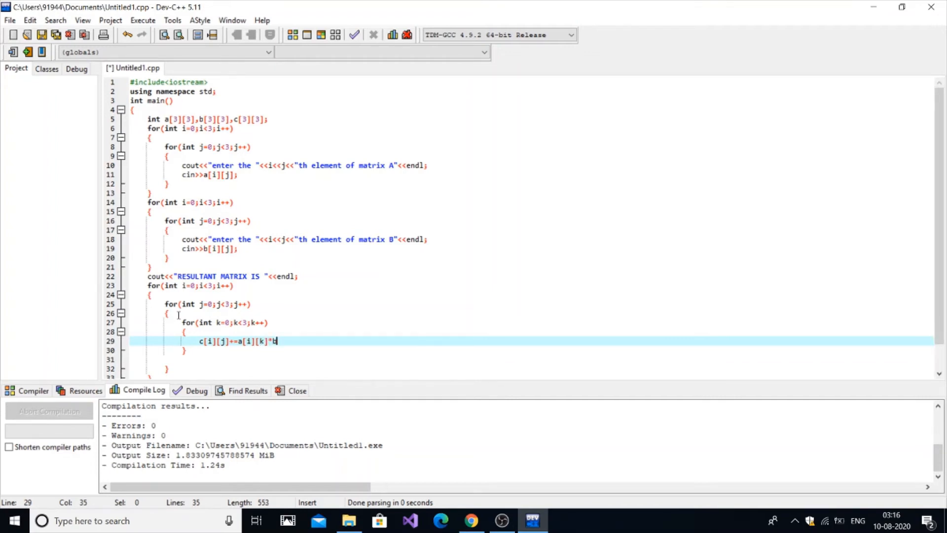
type("[k]")
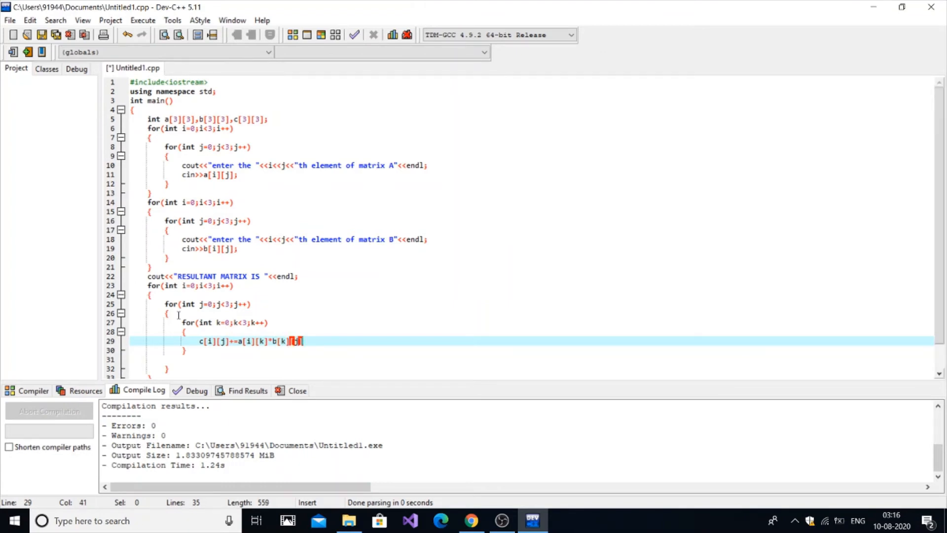
type("[j];")
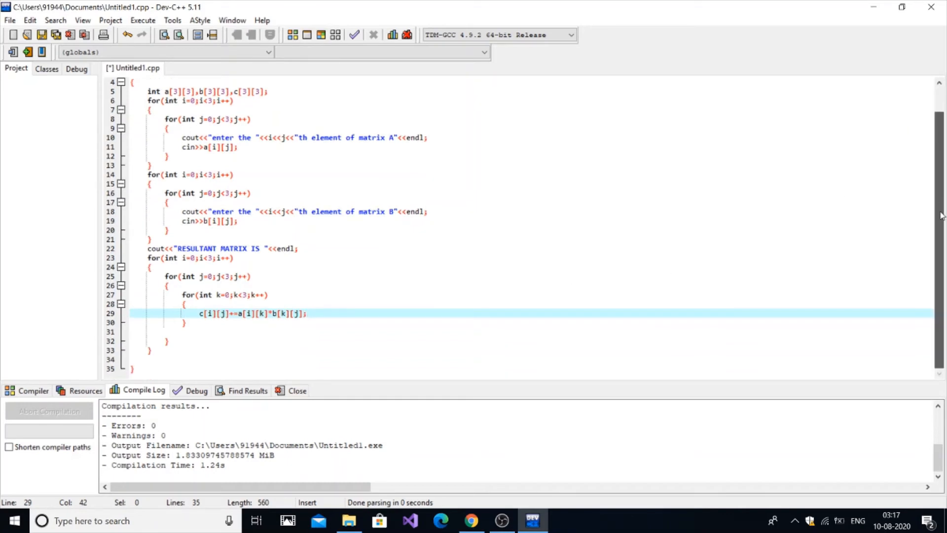
mouse_move(222, 295)
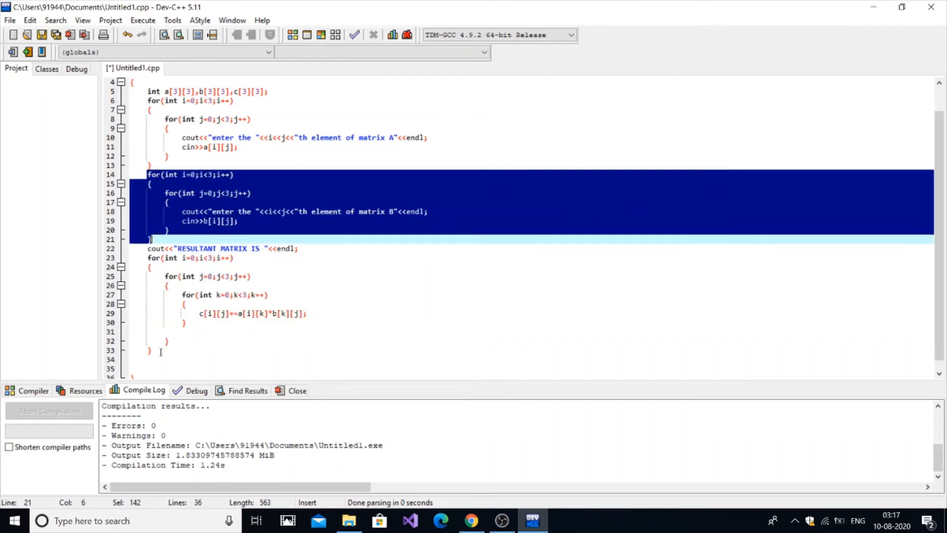
Step: Paste output loops printing c[i][j] with a tab and cout<<endl; after each row
key("ctrl+v")
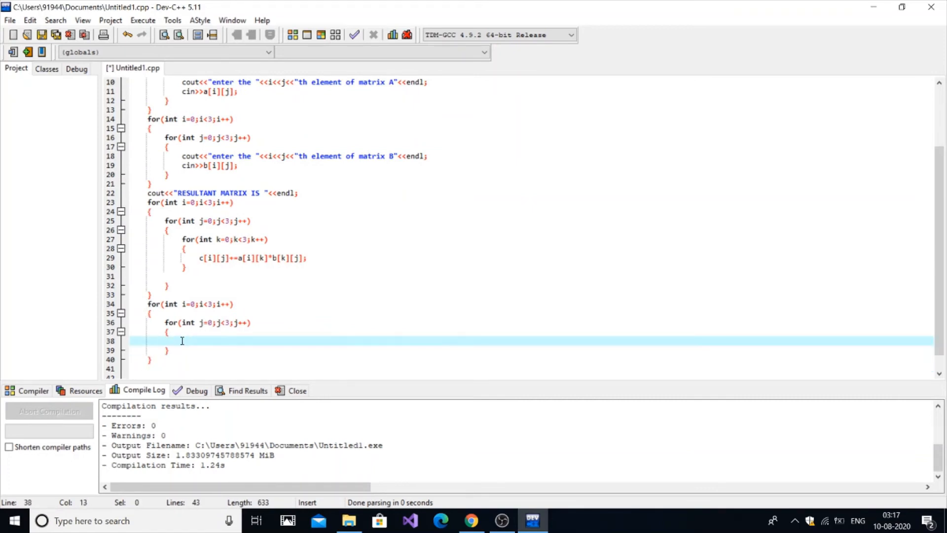
type("cout<<c[i][j")
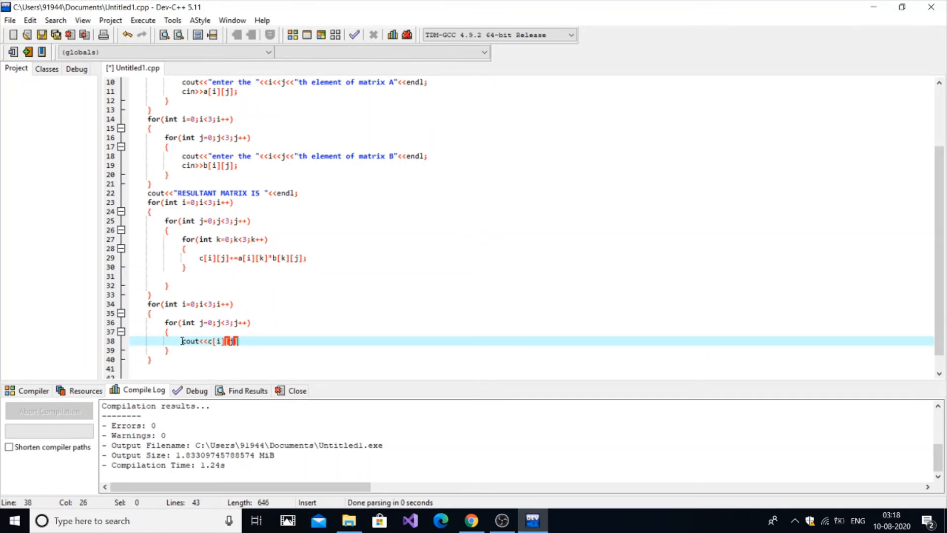
type("<<\"\\")
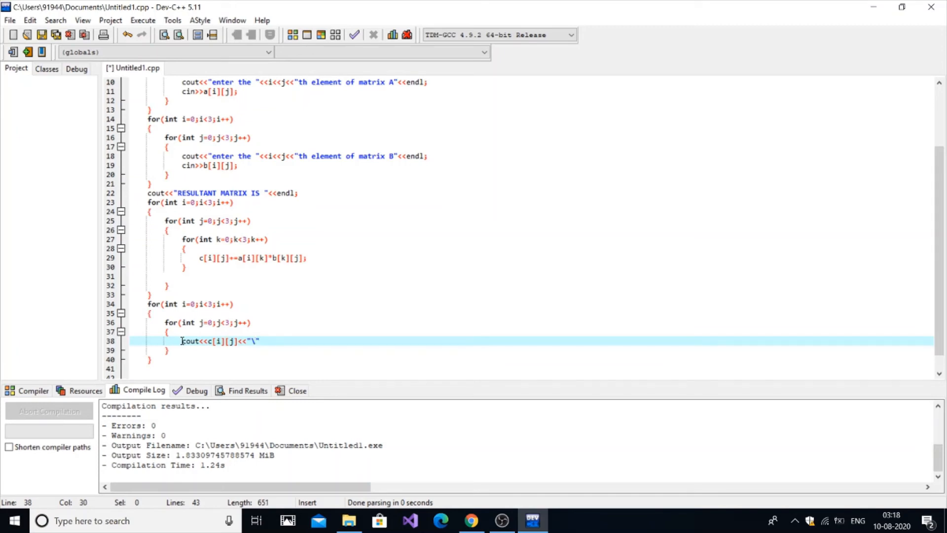
type("t\";")
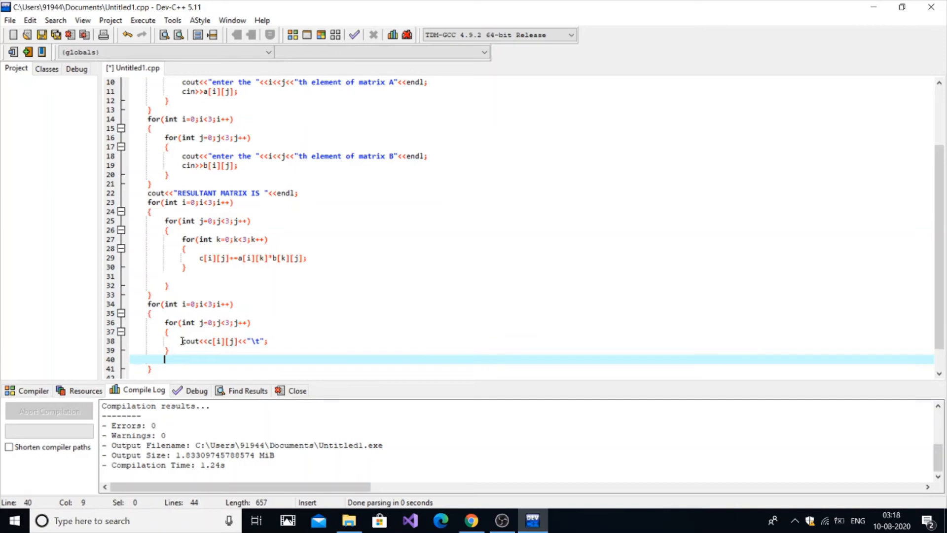
type("cout<<en")
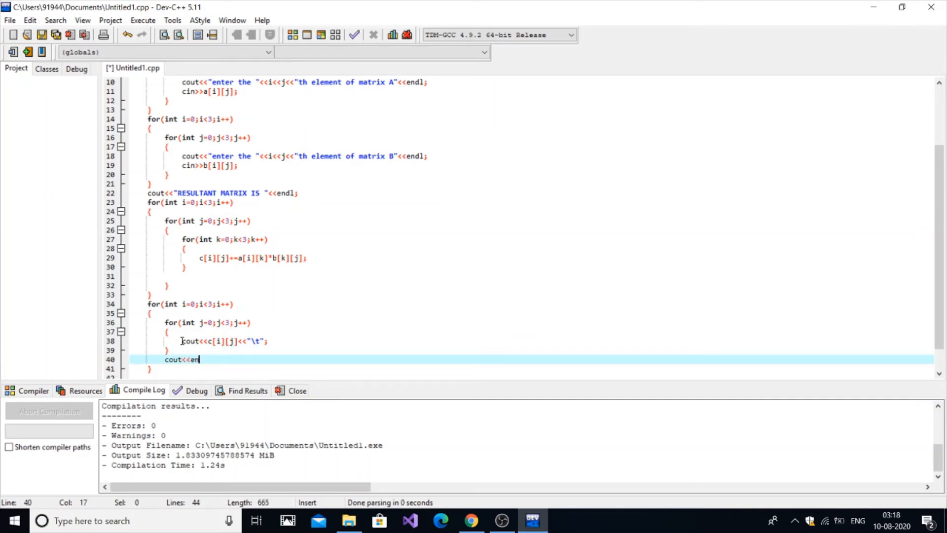
type("dl;")
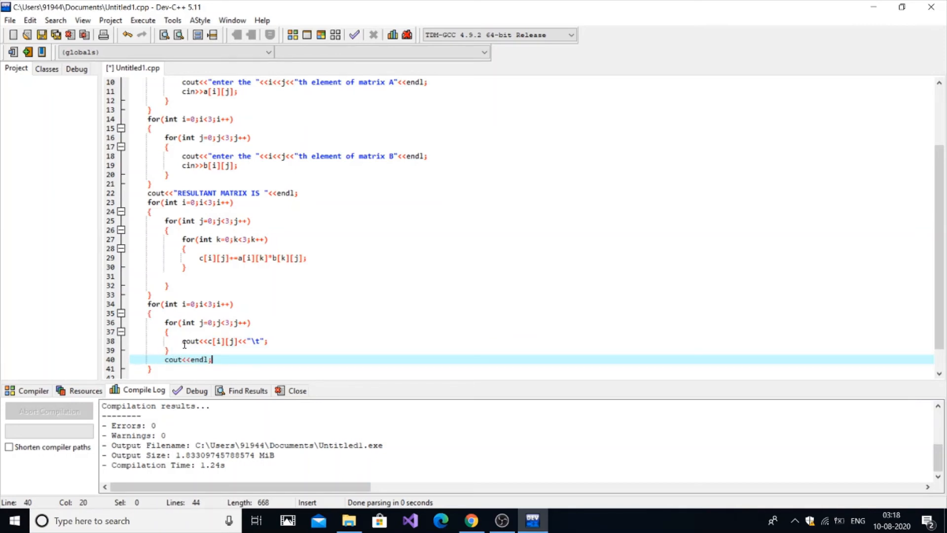
mouse_move(202, 359)
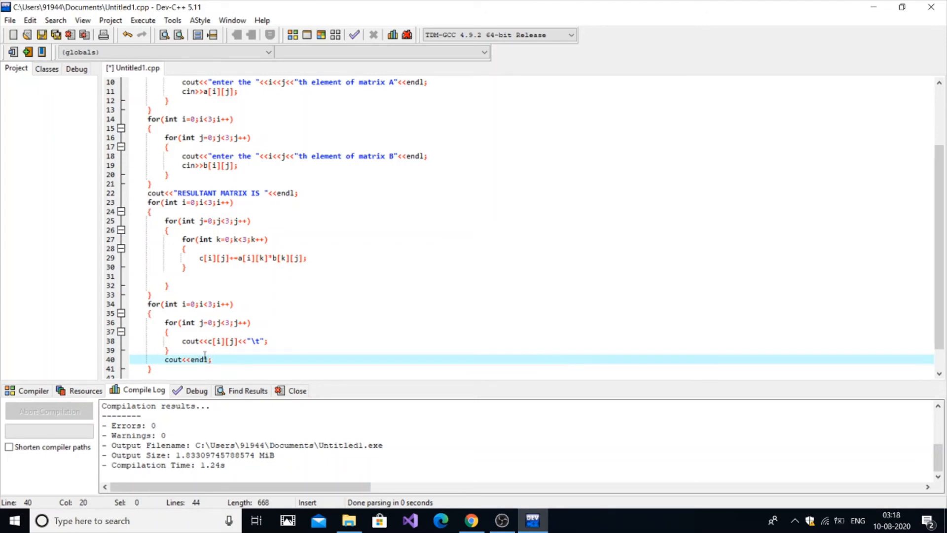
left_click(212, 359)
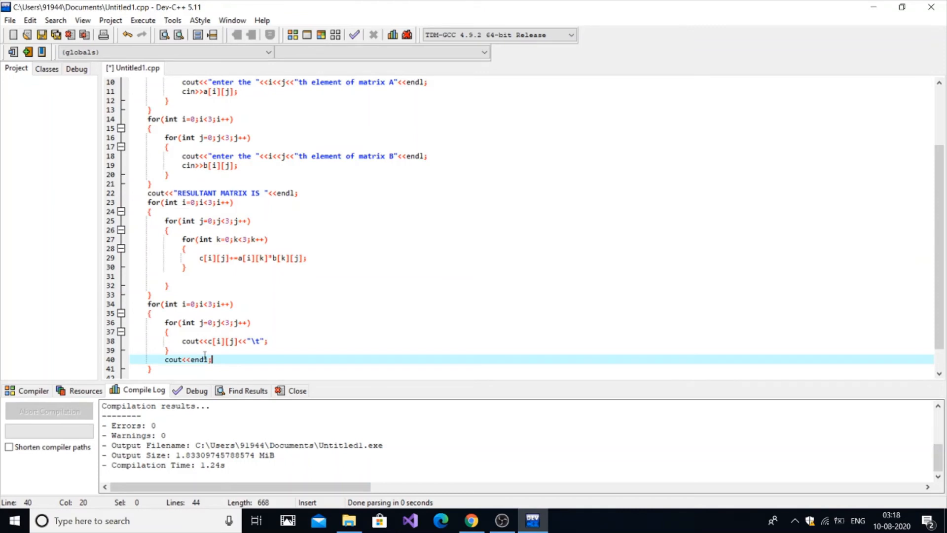
mouse_move(238, 337)
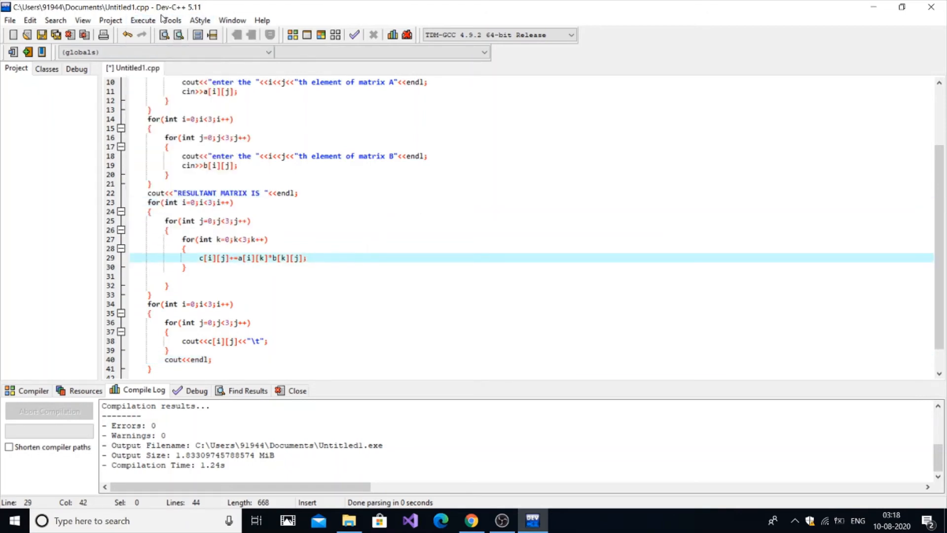
Step: Compile and run with all-ones input, see garbage in the product, and close the console
left_click(142, 19)
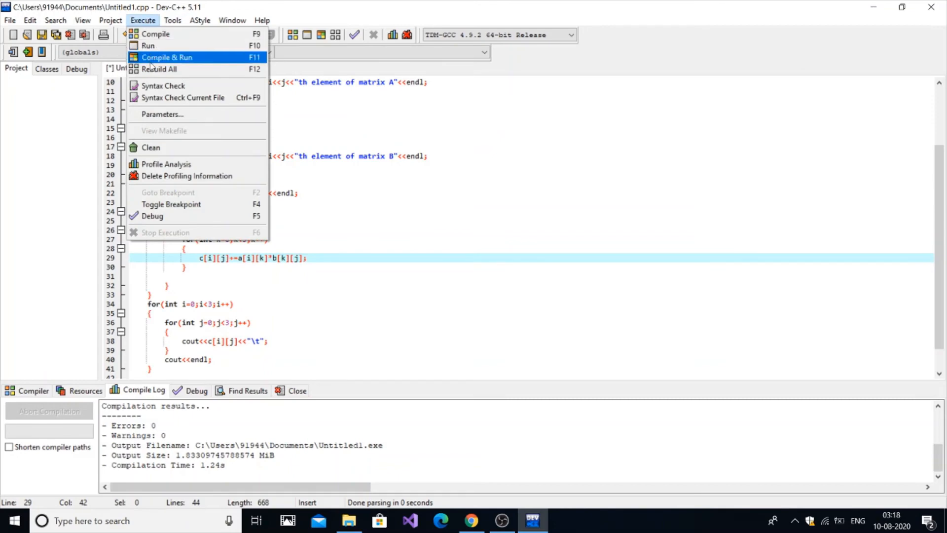
left_click(167, 57)
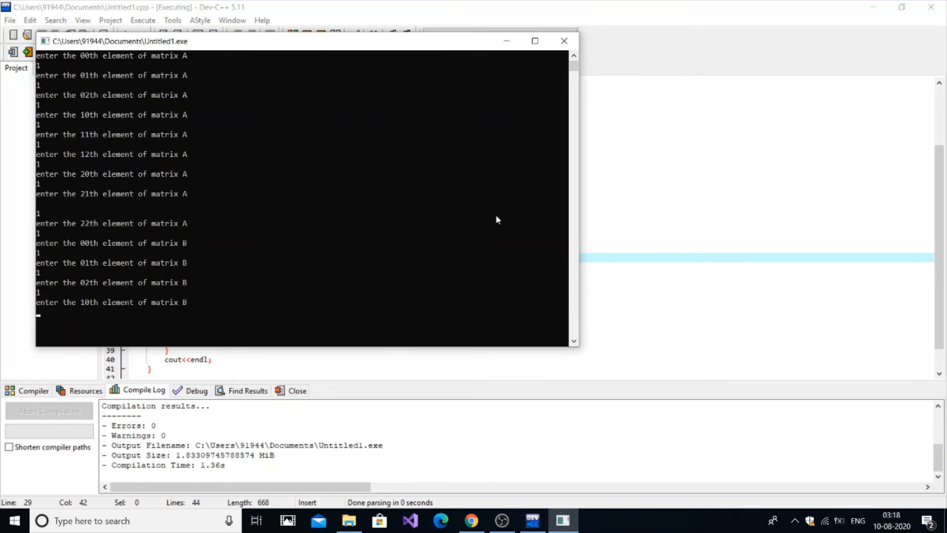
type("1")
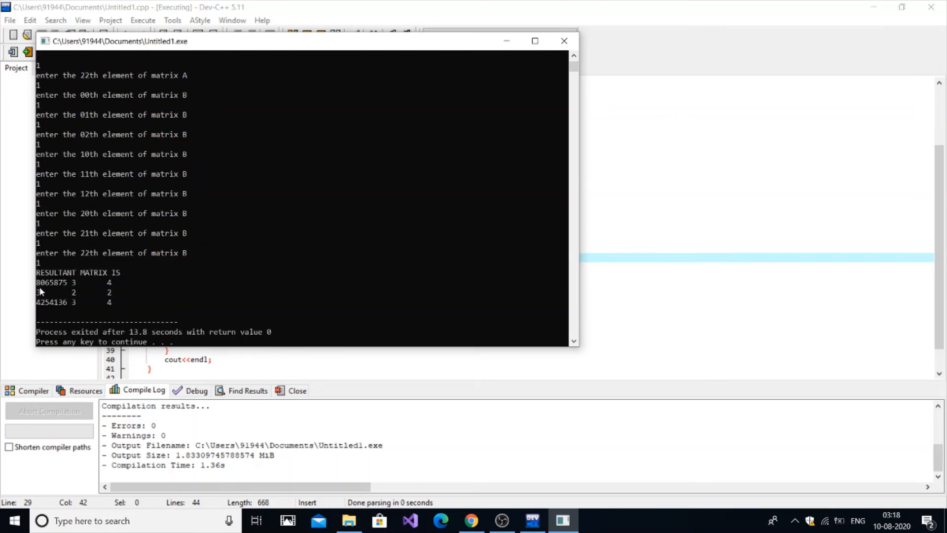
mouse_move(54, 289)
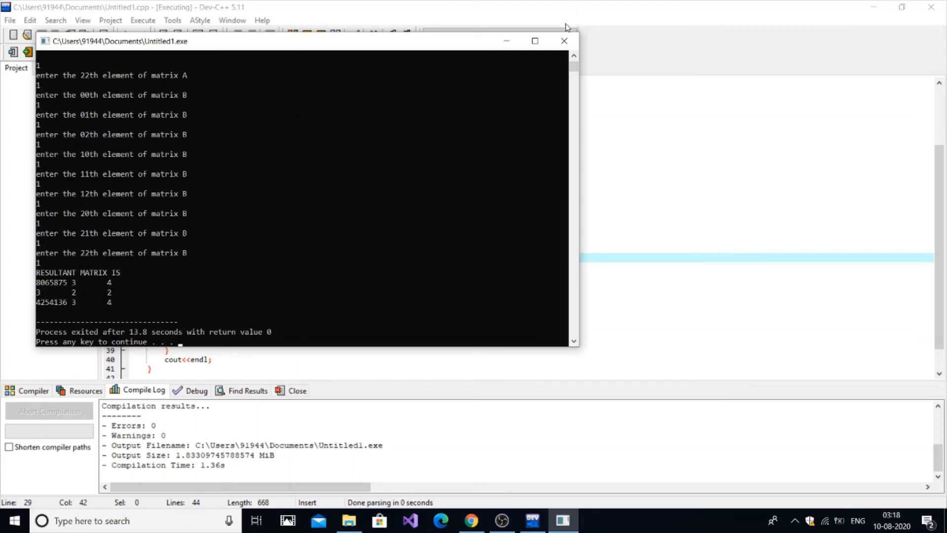
left_click(564, 40)
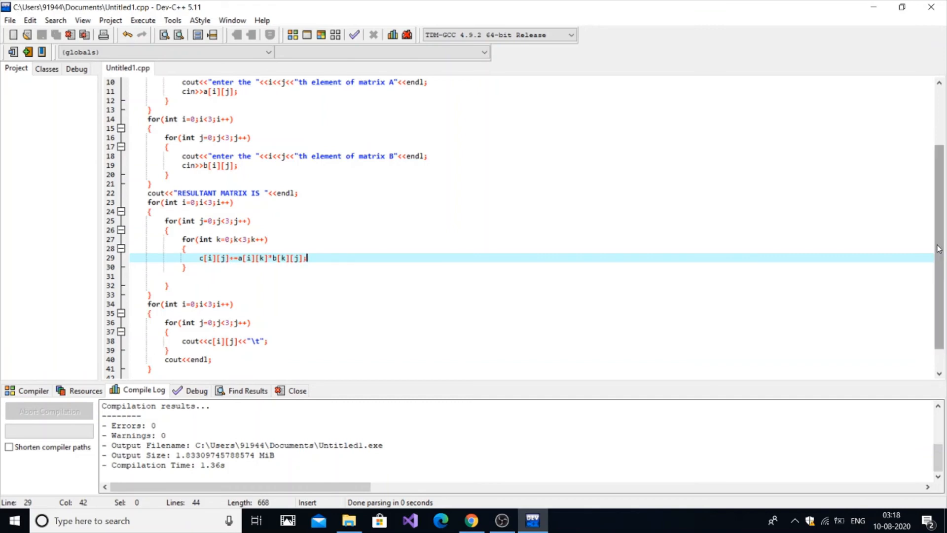
scroll("down", 3)
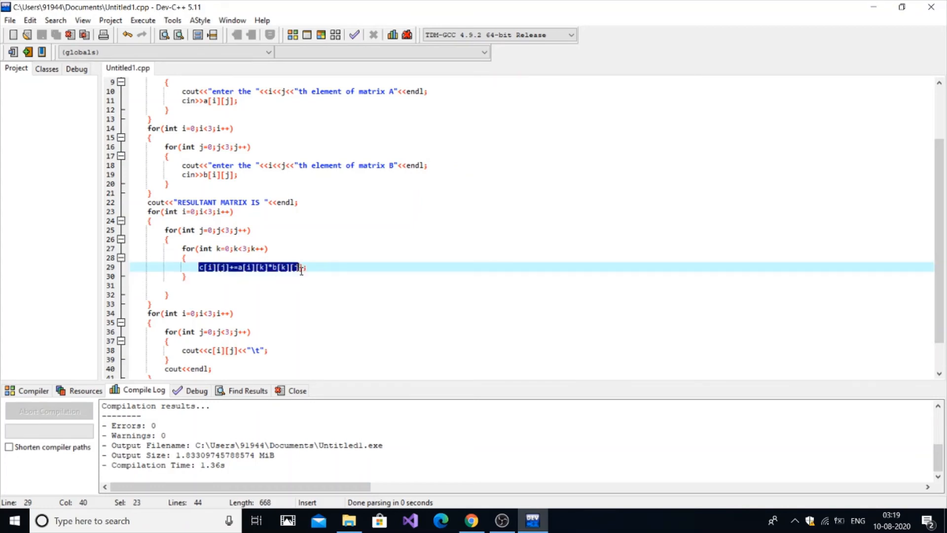
type("d")
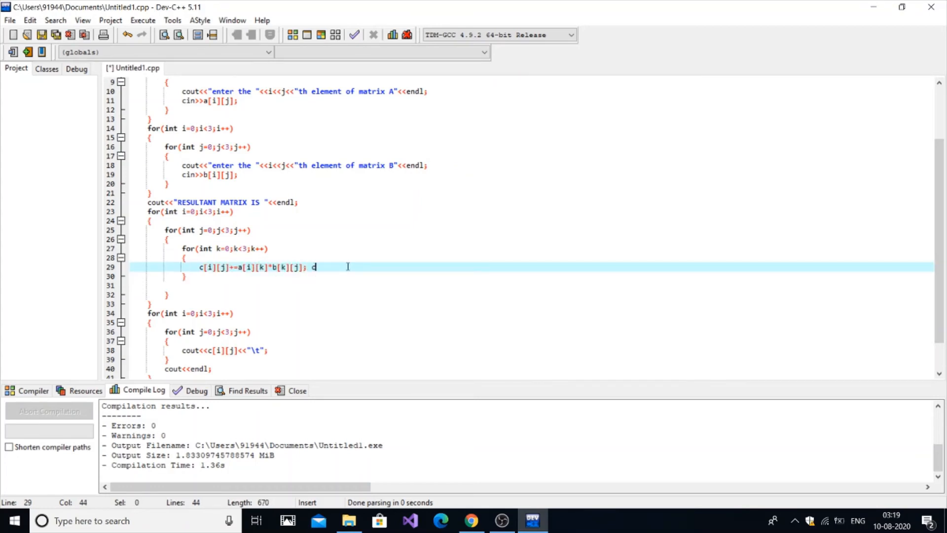
type("= c+ a")
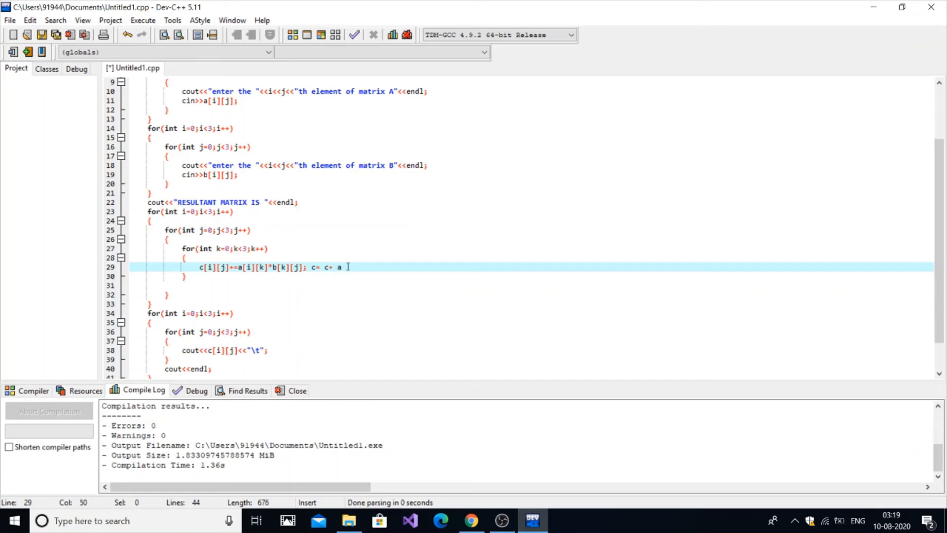
type("*b;")
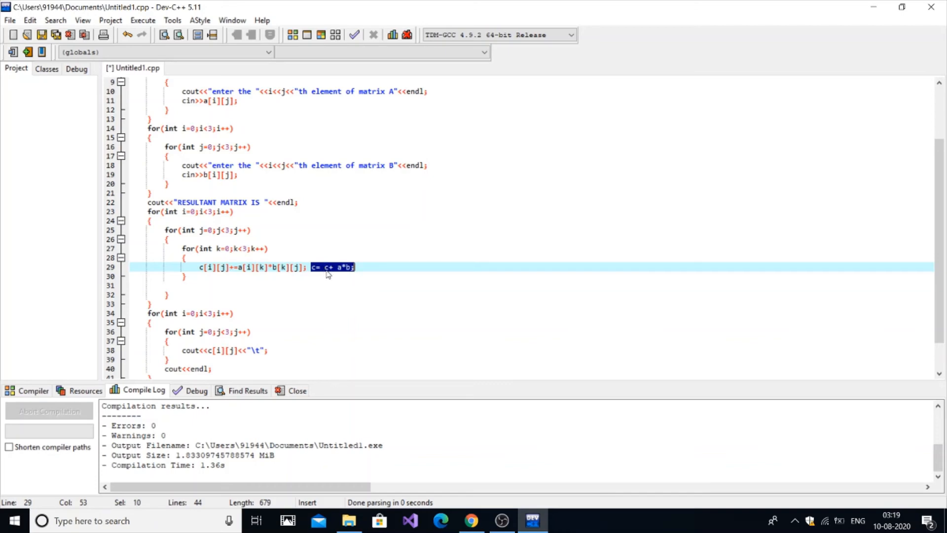
left_click(311, 268)
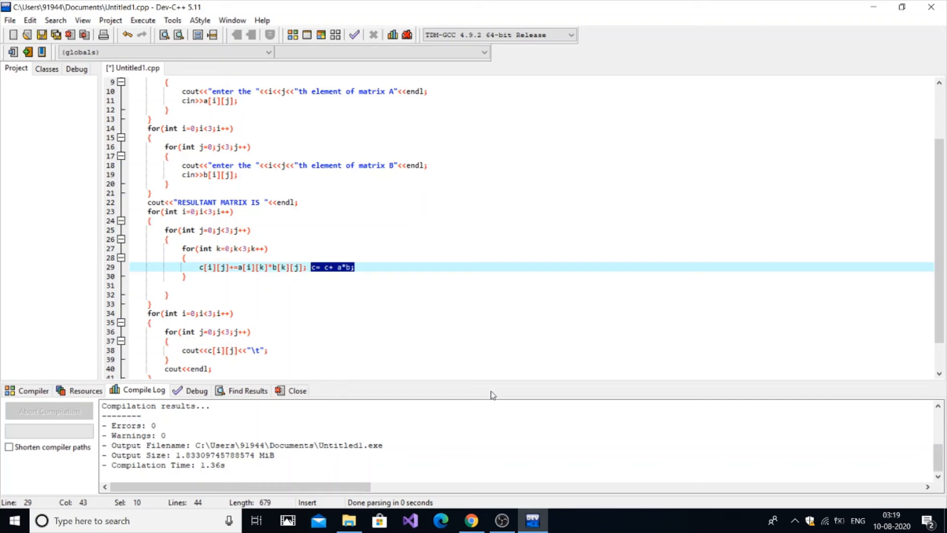
key("Delete")
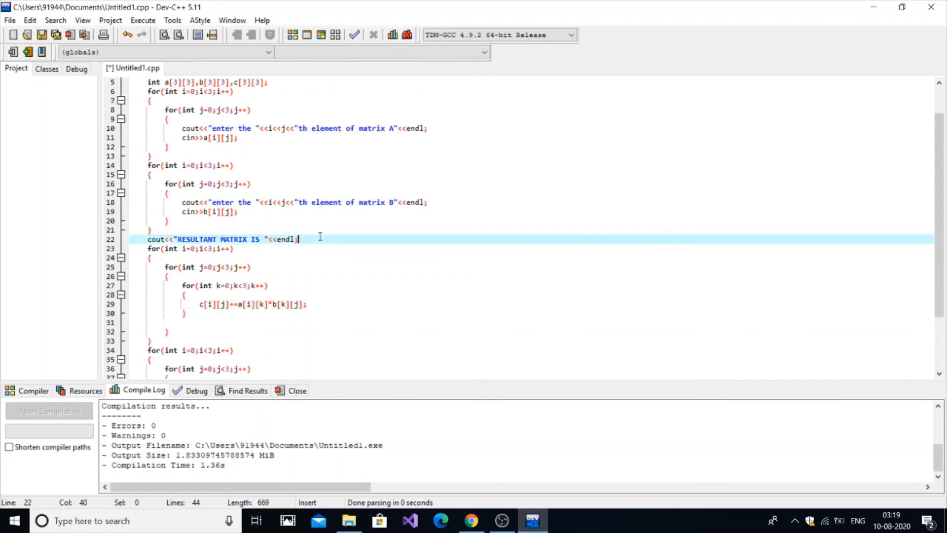
Step: Paste a copy of the i/j loop and replace its body with c[i][j]=0;
key("enter")
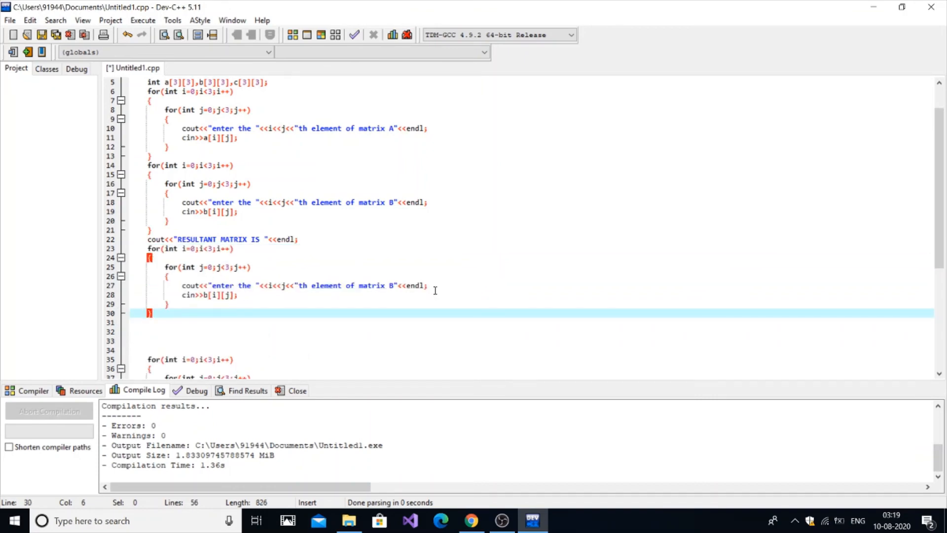
left_click_drag(182, 285, 238, 295)
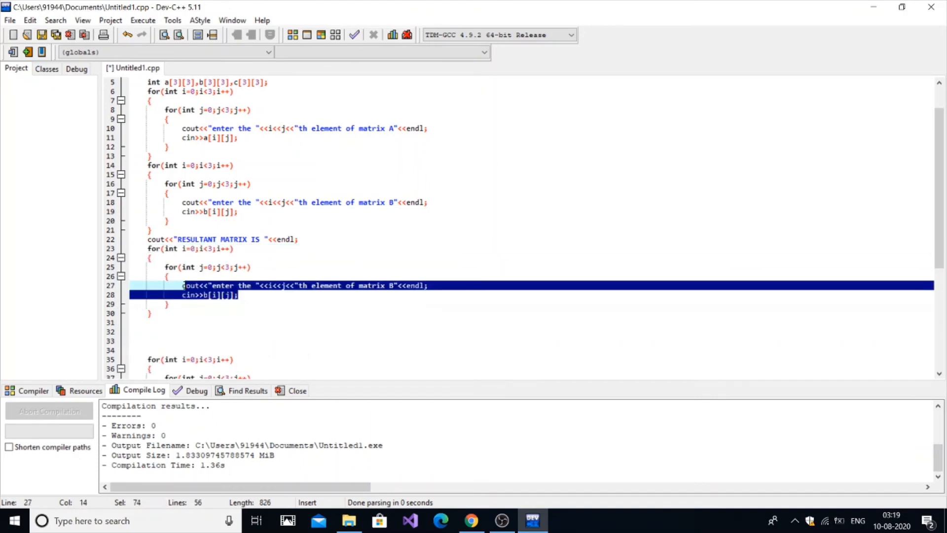
type("c[i][j]")
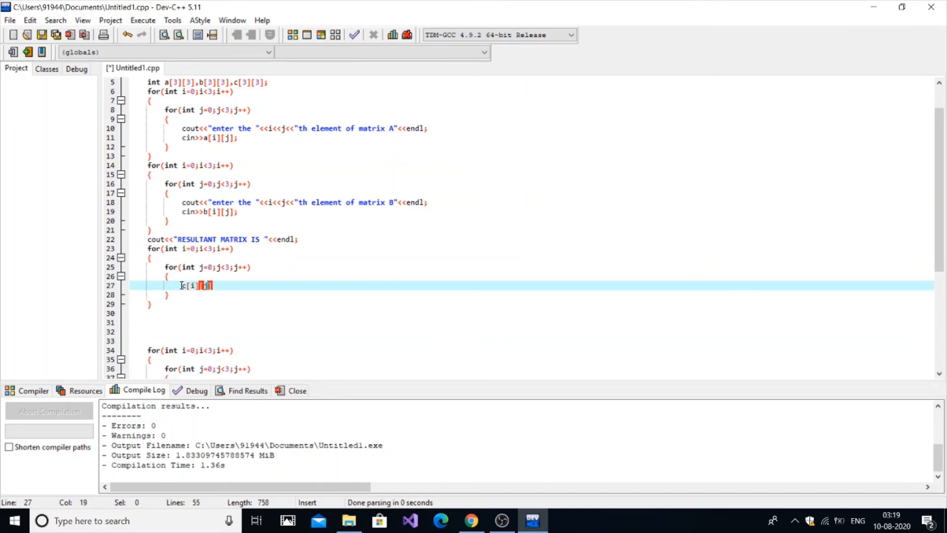
type("=0")
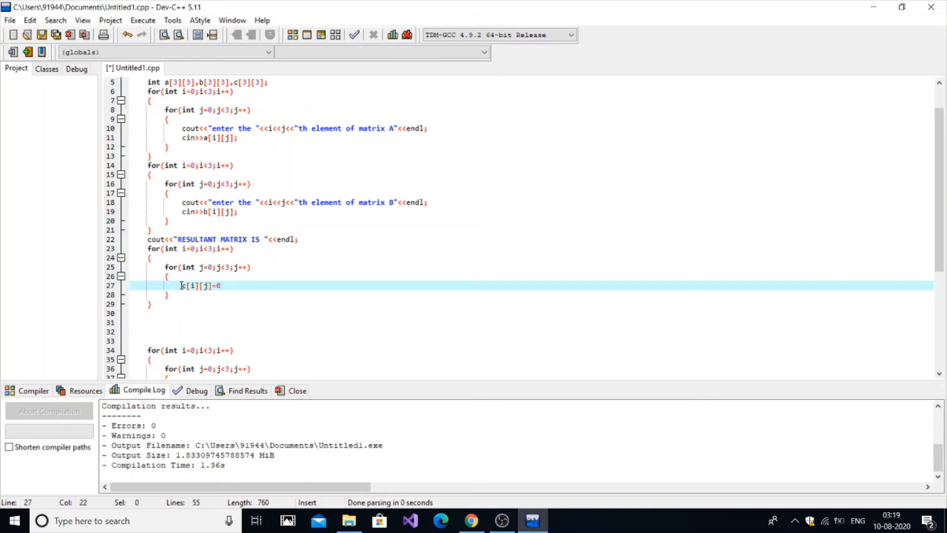
type(";")
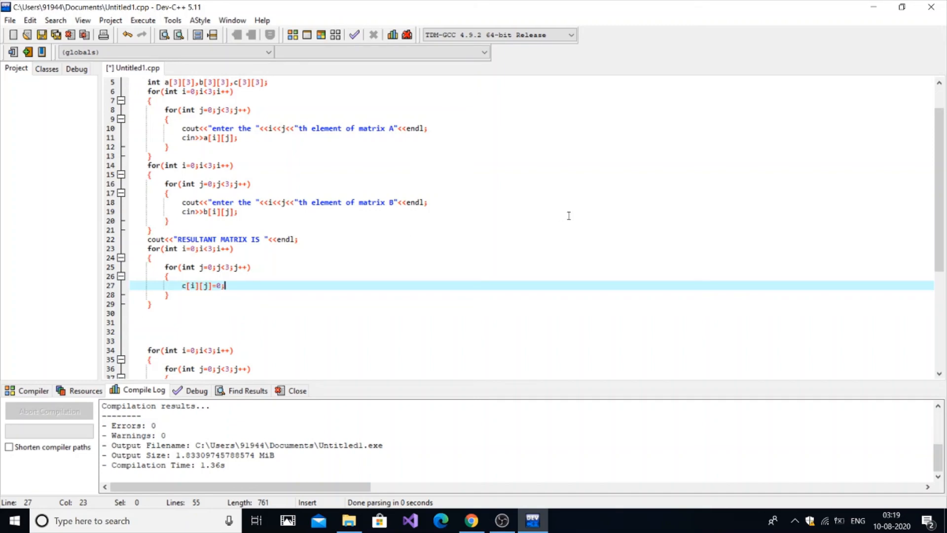
Step: Note c=c+a*b beside the multiplication and the =0 initialization in the code
scroll("down", 3)
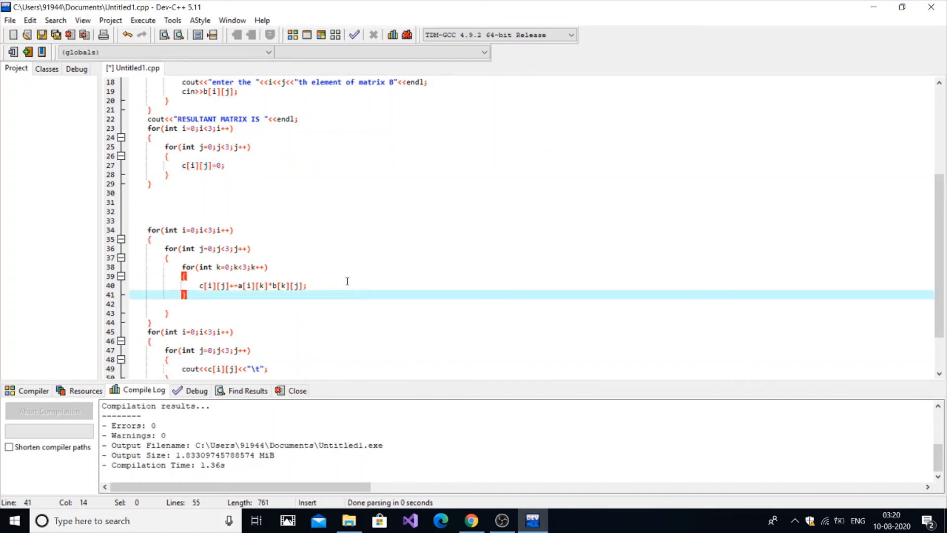
type("c=d")
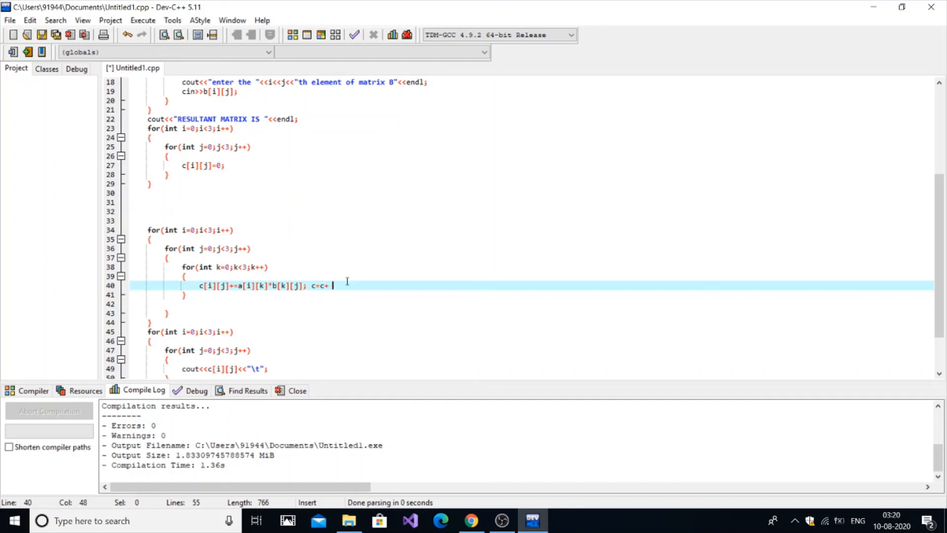
type("a*")
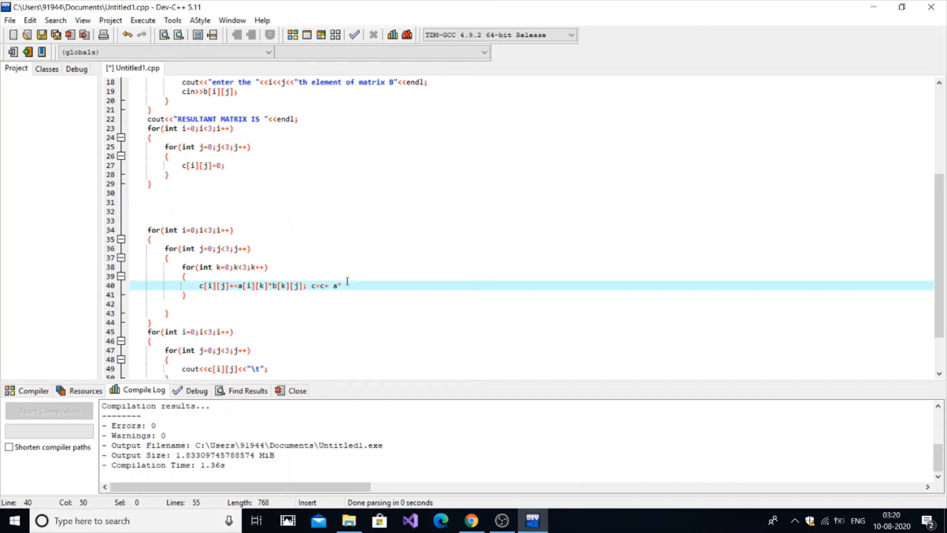
type("b;")
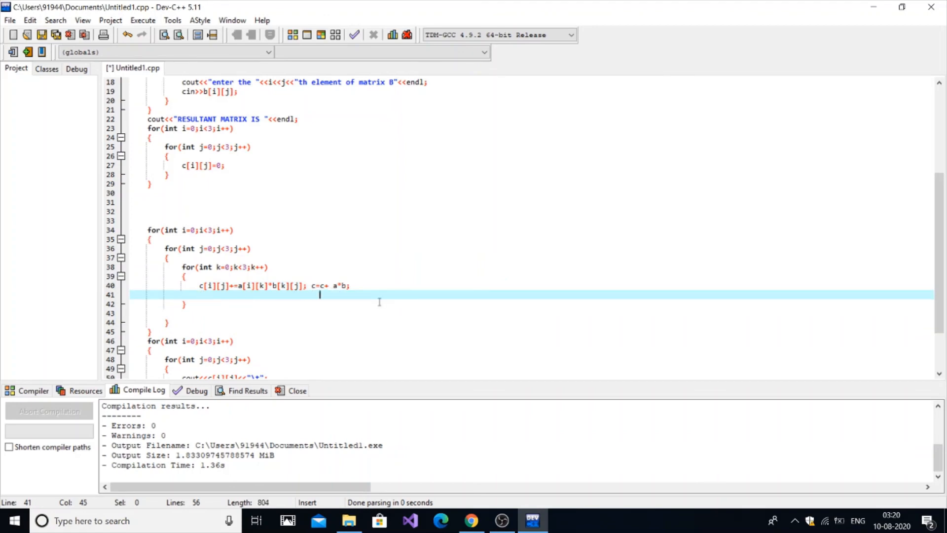
type("=0")
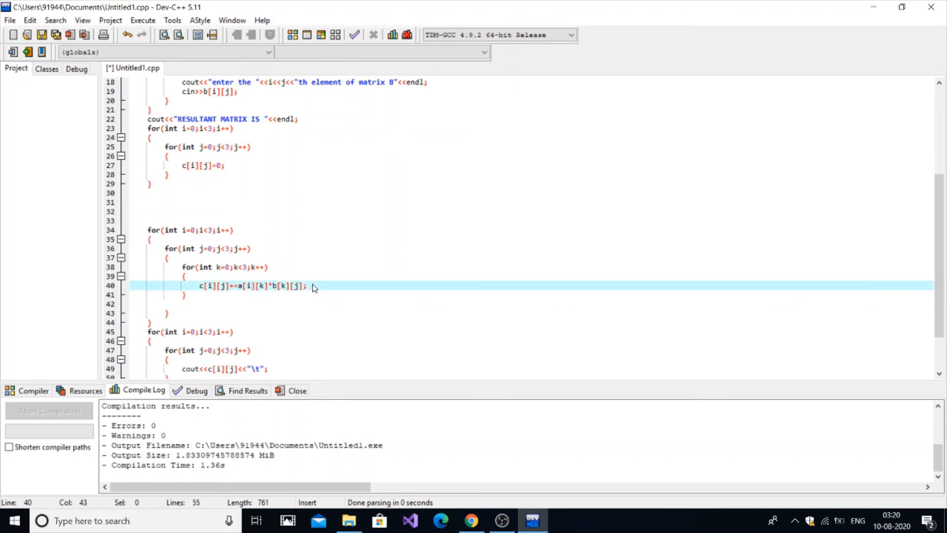
Step: Compile and run the updated program, entering 1 for each element of A and B
left_click(142, 20)
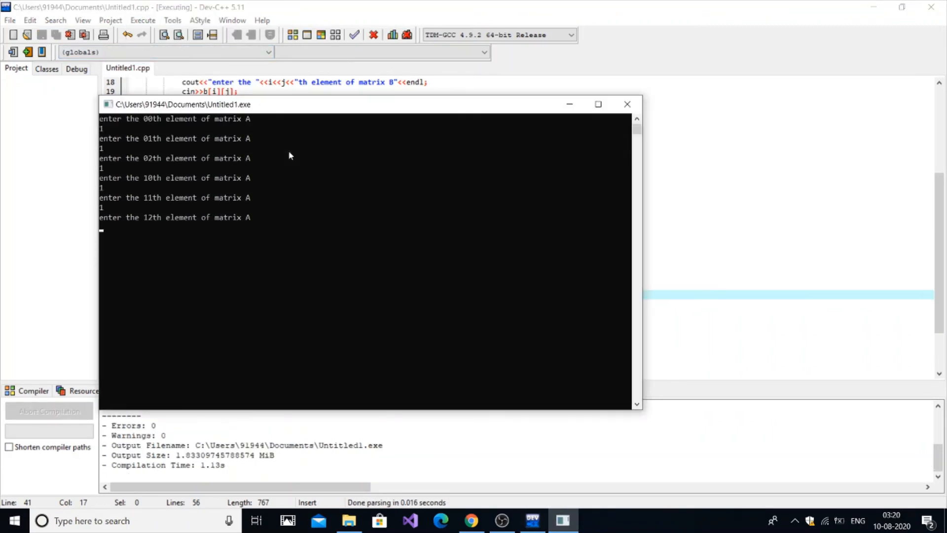
type("1")
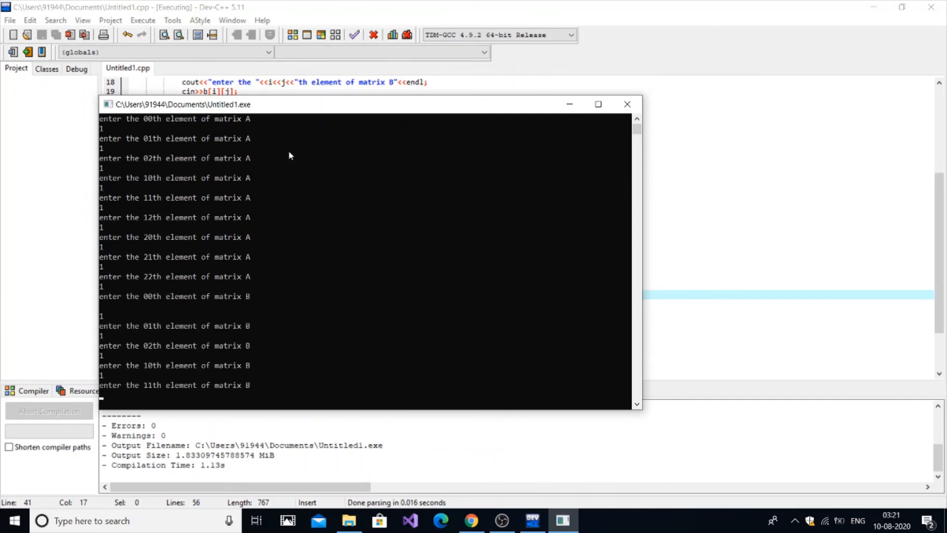
type("1")
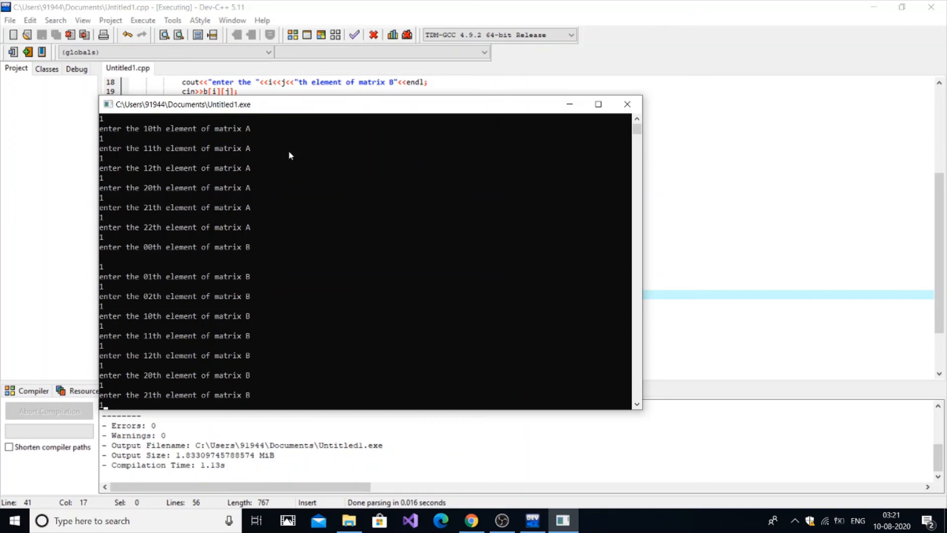